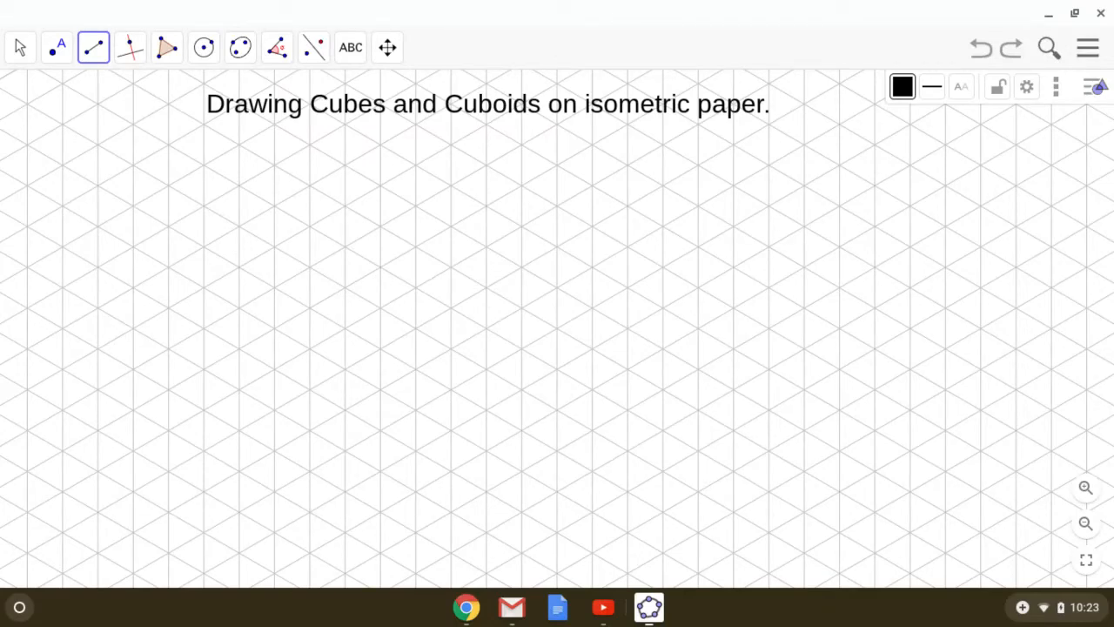
mouse_move(896, 329)
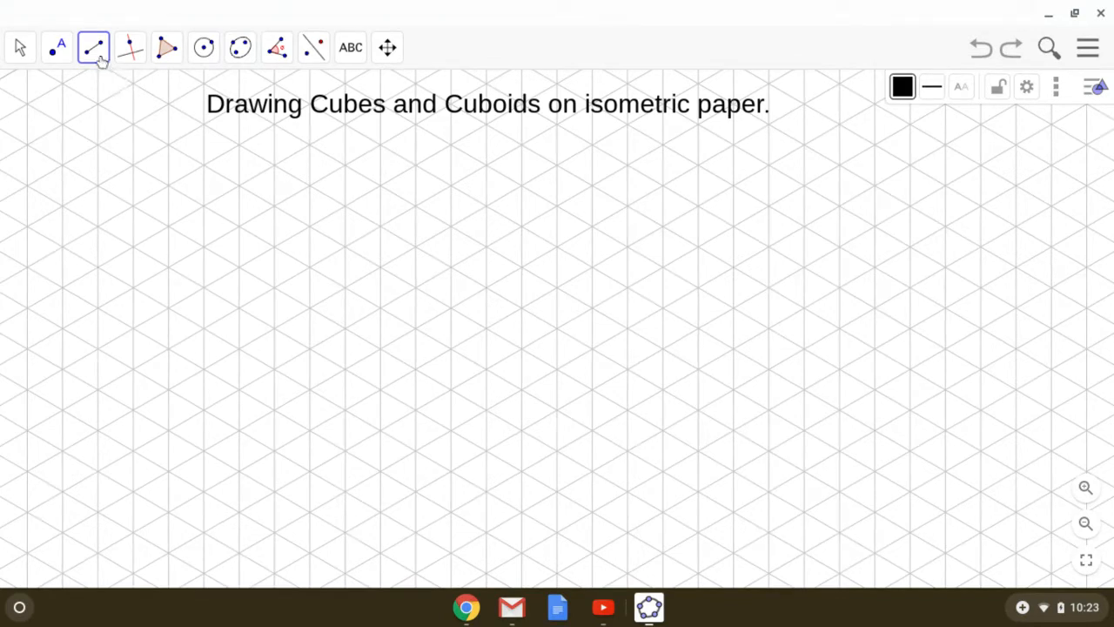
- With the Segment tool, draw rhombus edges from corner A to B and on to C
click(93, 46)
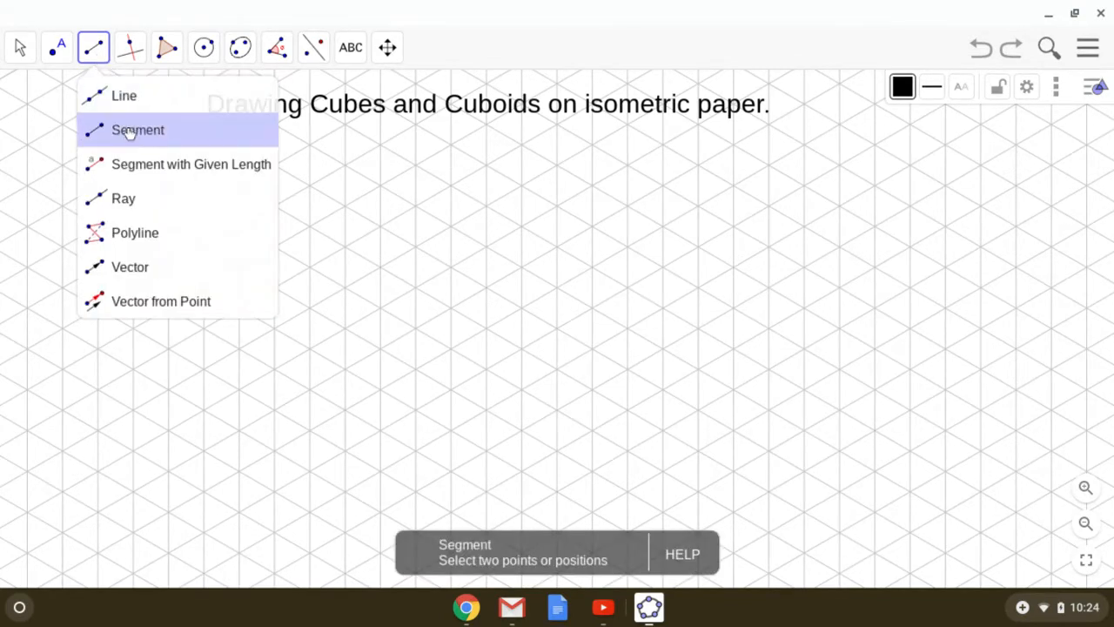
click(138, 129)
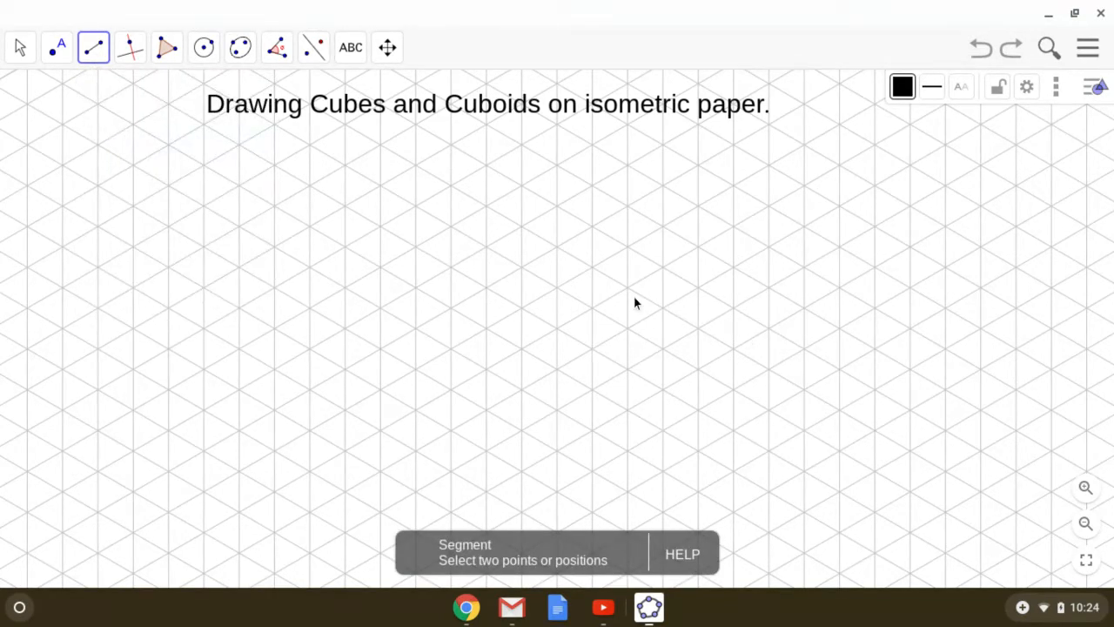
click(627, 287)
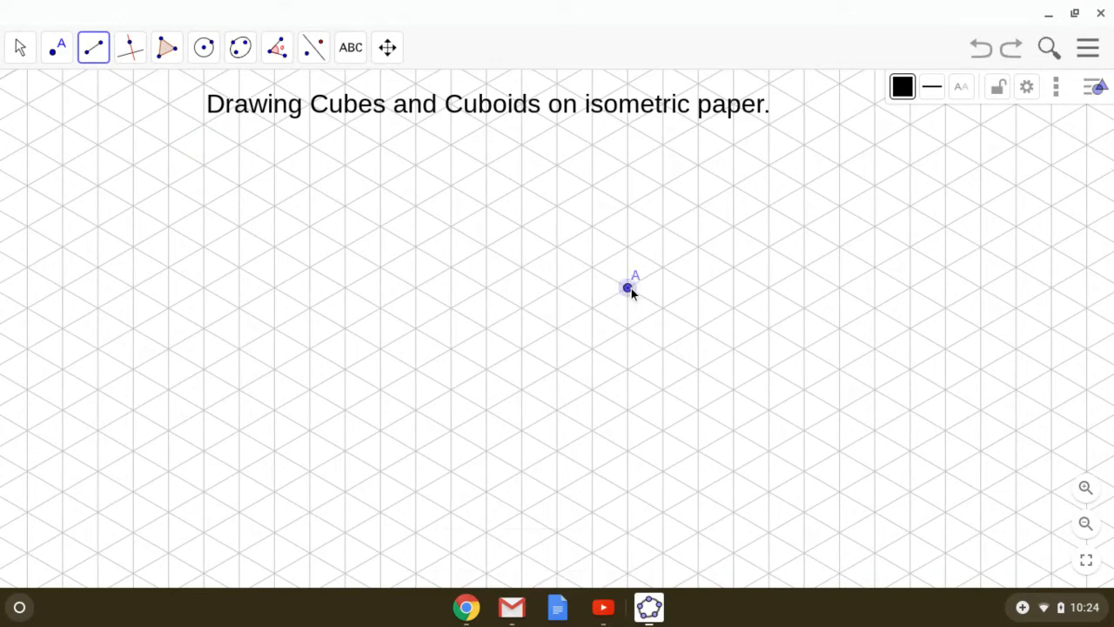
click(663, 266)
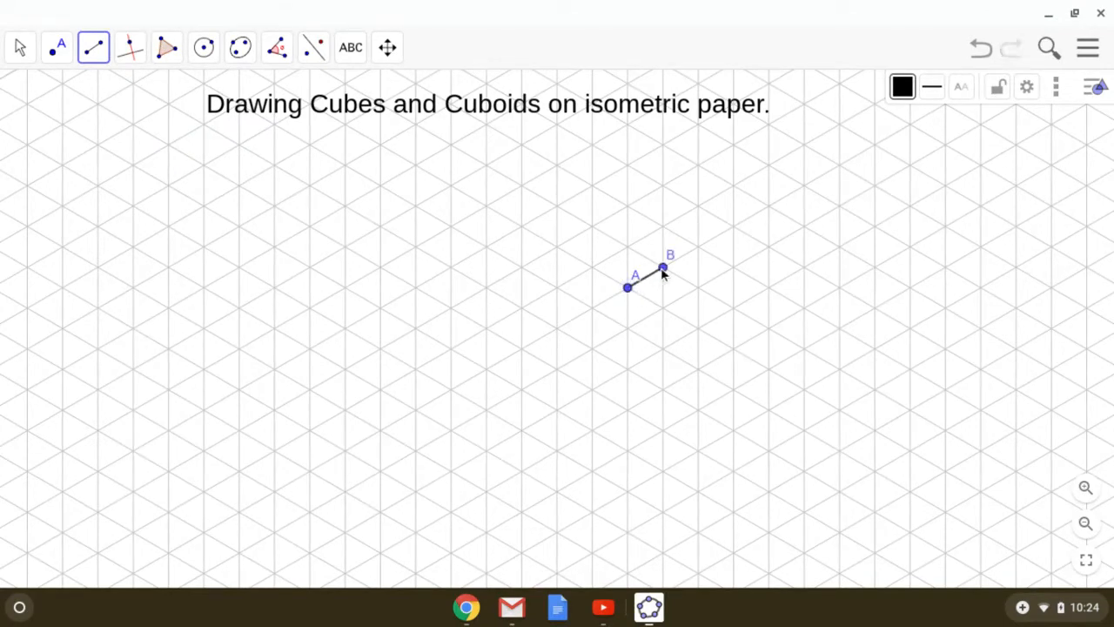
click(696, 283)
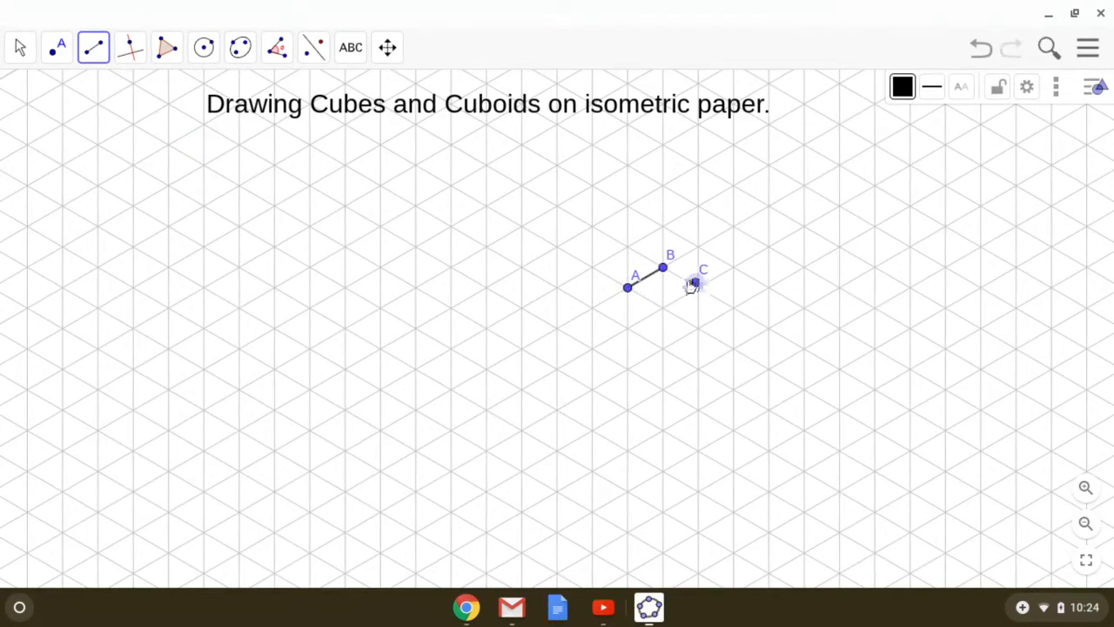
- Undo the mistaken B–C edge and redraw it ending at point C
click(694, 282)
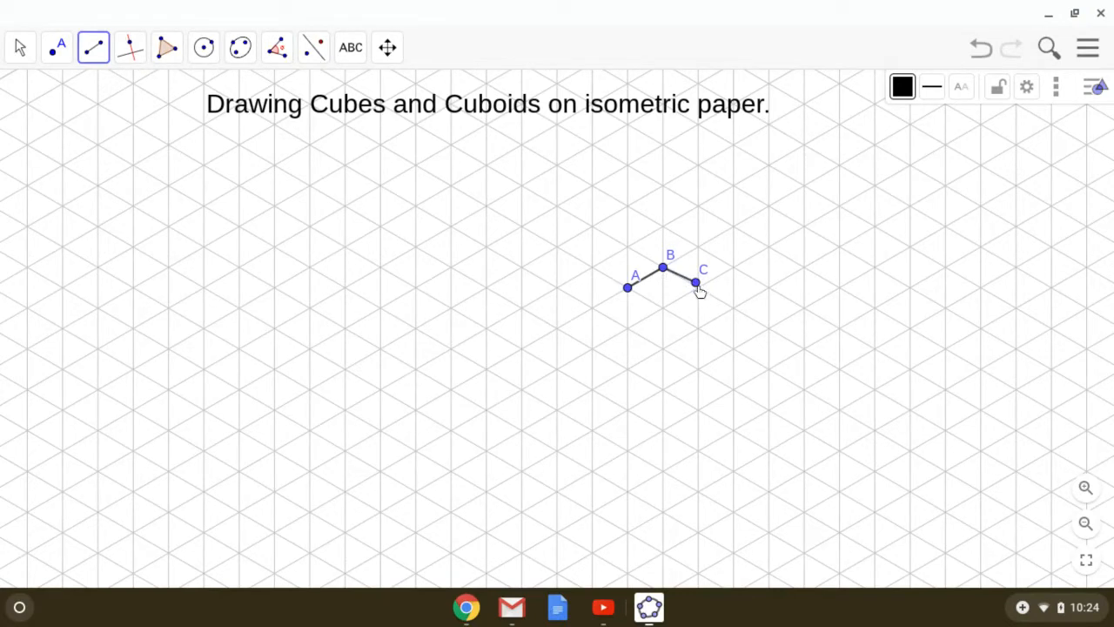
click(980, 48)
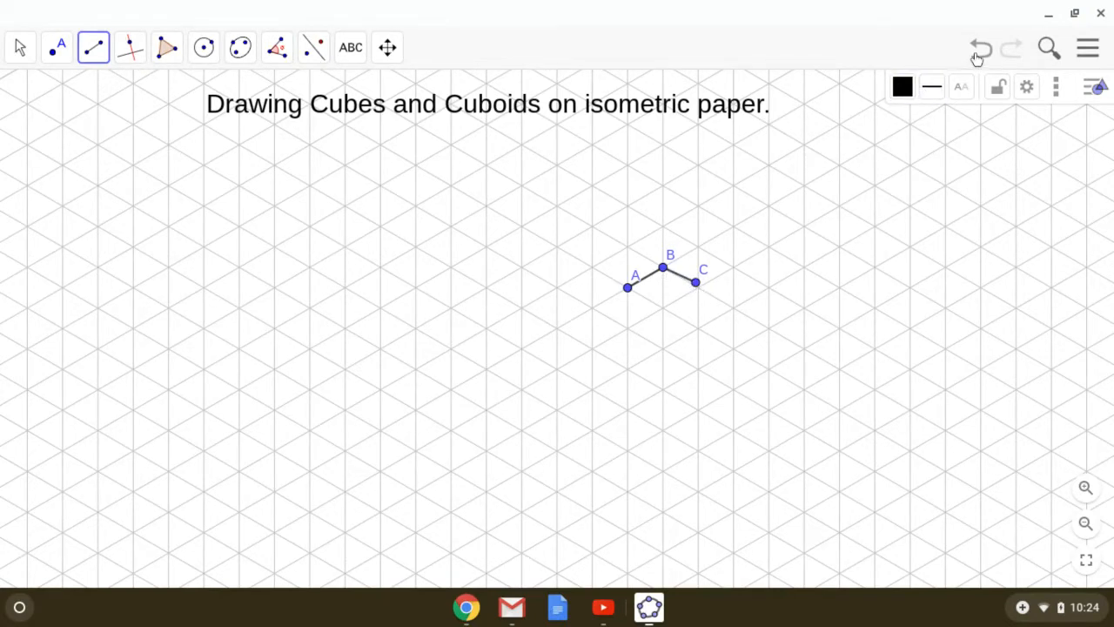
click(980, 48)
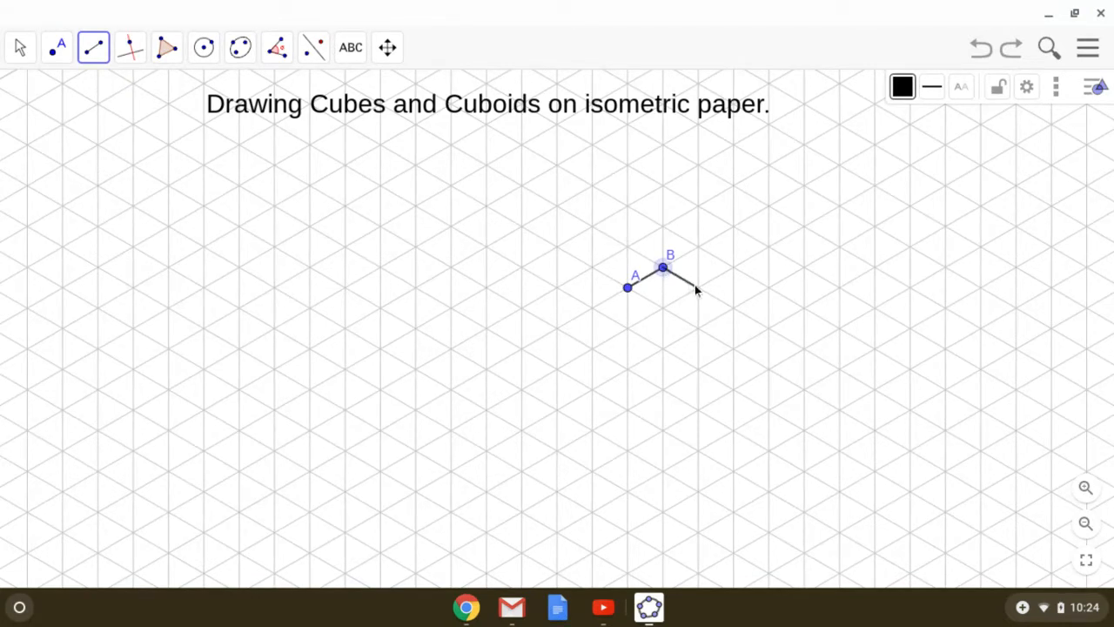
click(697, 288)
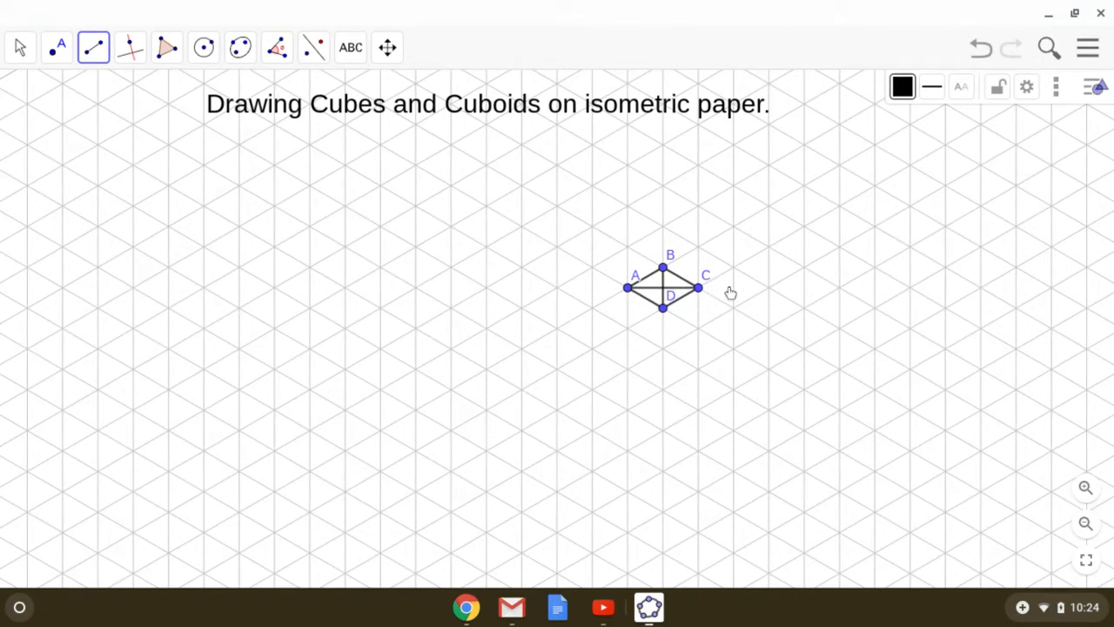
mouse_move(731, 291)
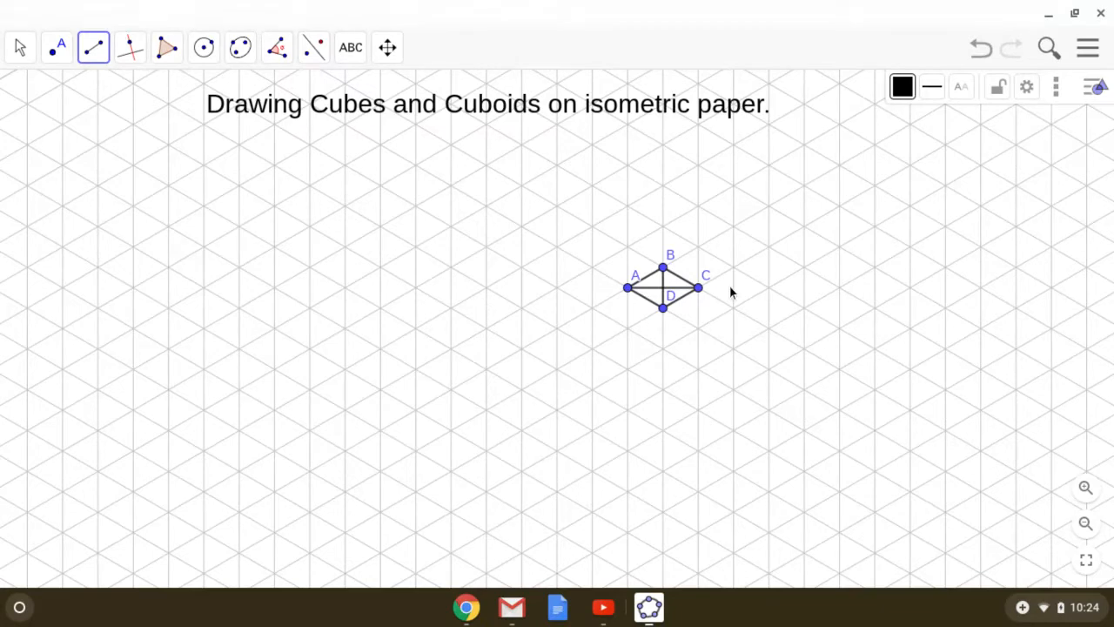
mouse_move(980, 66)
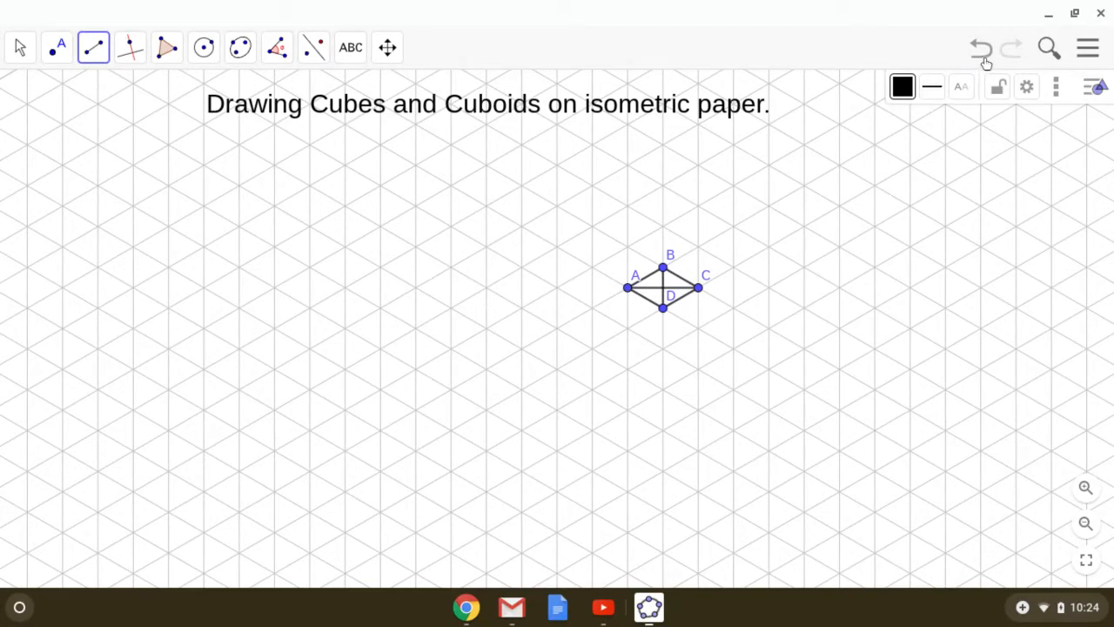
- Undo the remaining rhombus edges and reselect the Segment tool
click(980, 48)
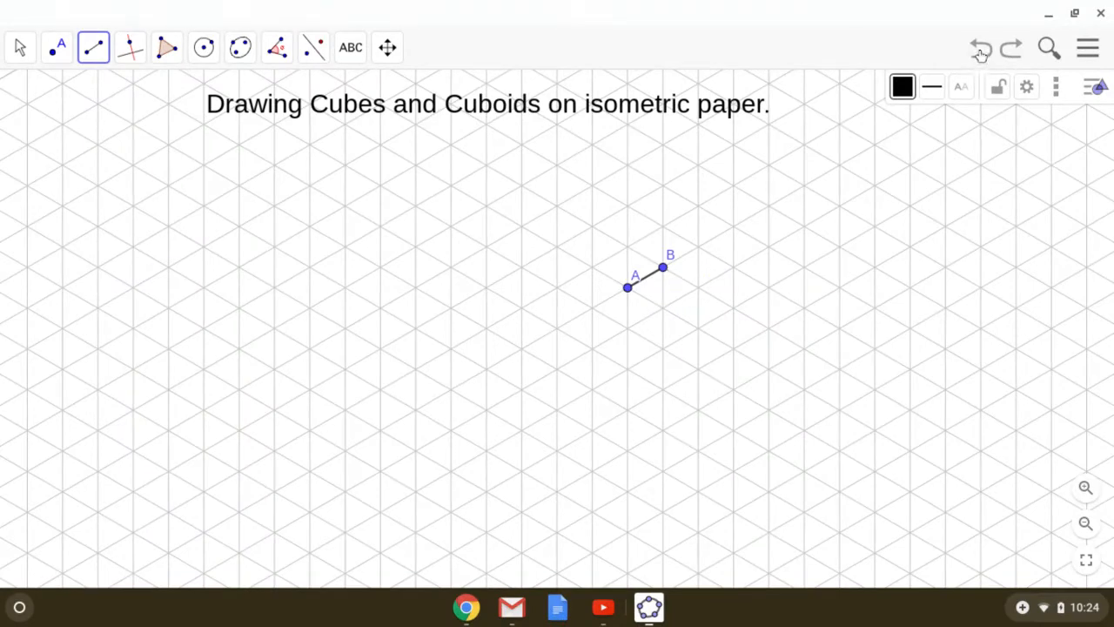
click(979, 48)
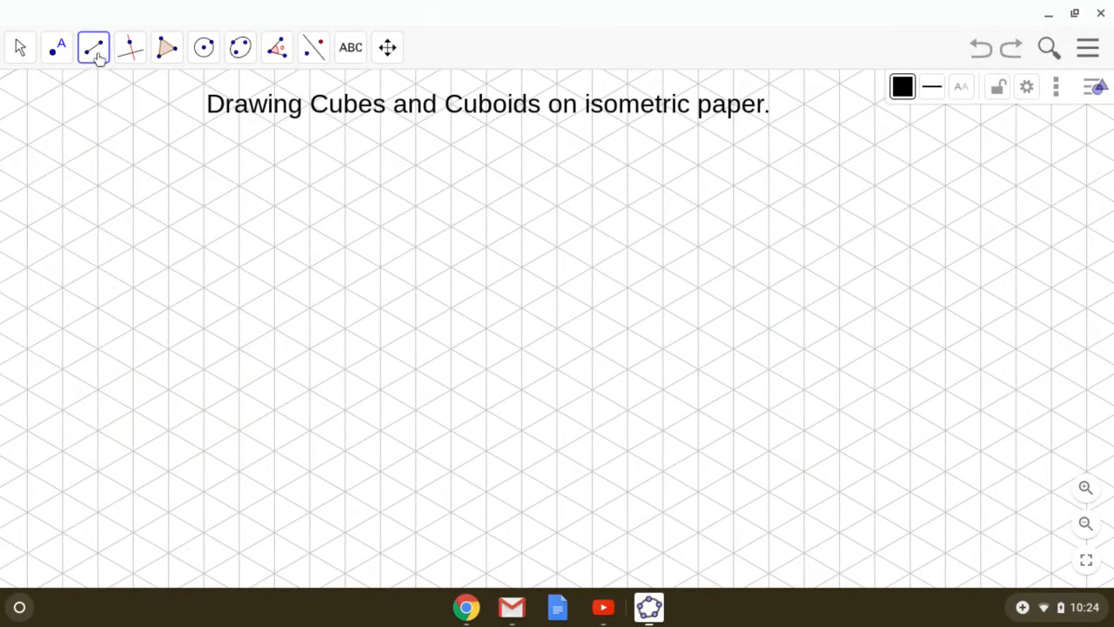
click(93, 47)
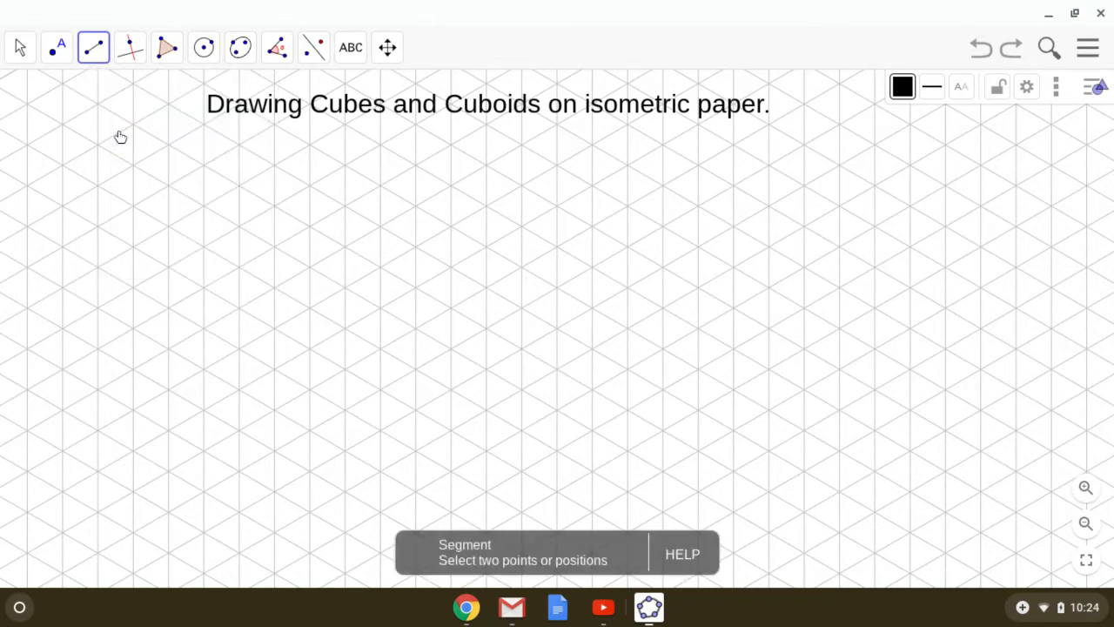
mouse_move(557, 322)
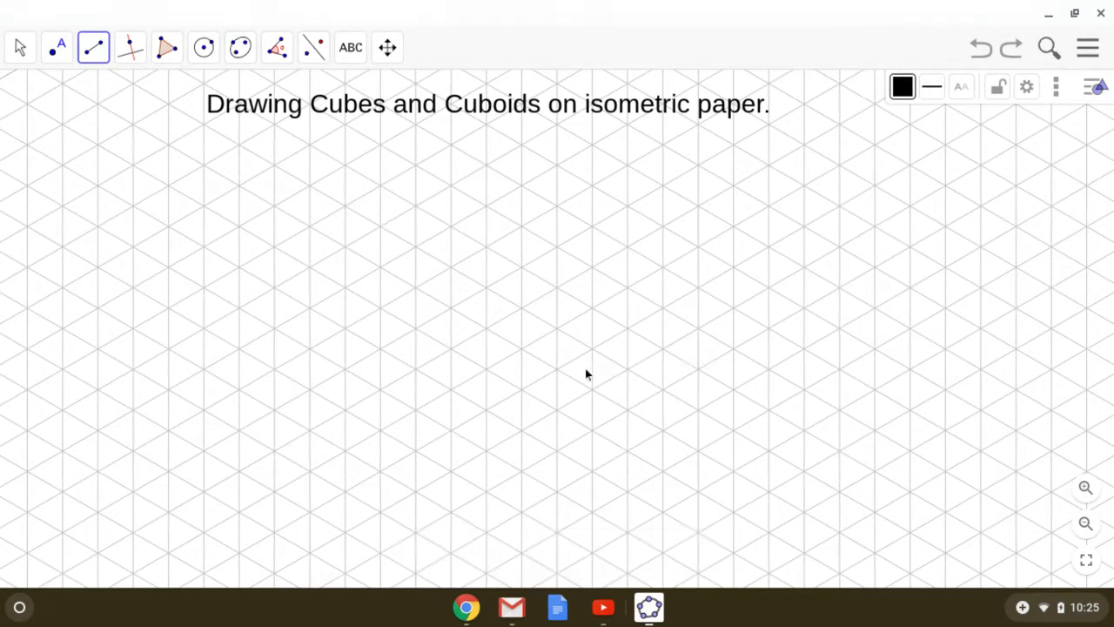
mouse_move(558, 376)
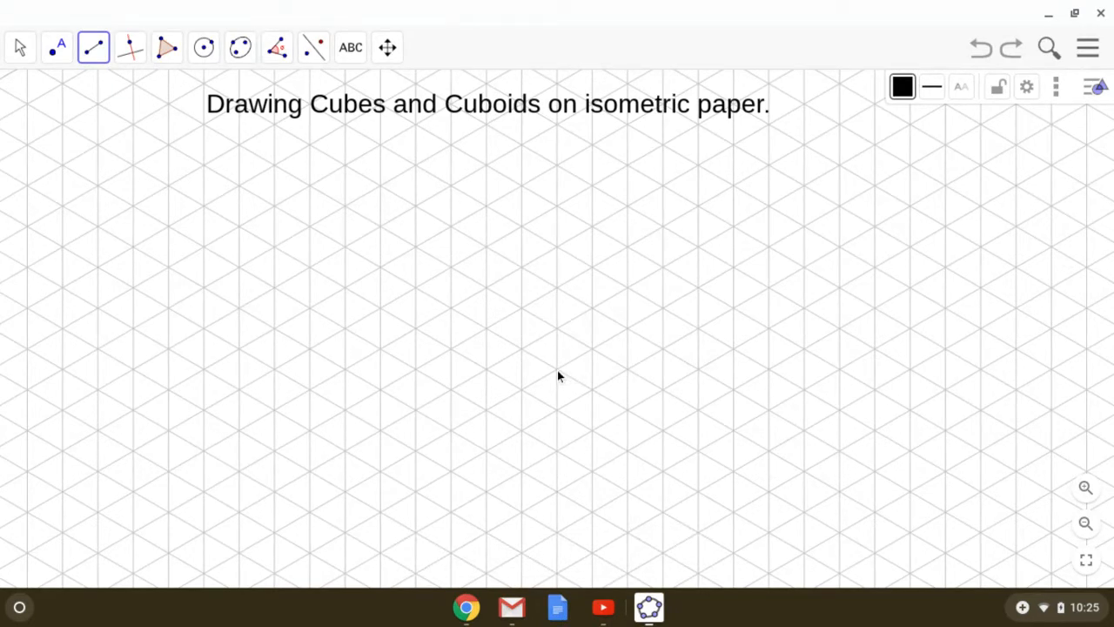
- Draw edge A–B rising right and longer edge A–C rising left
click(557, 369)
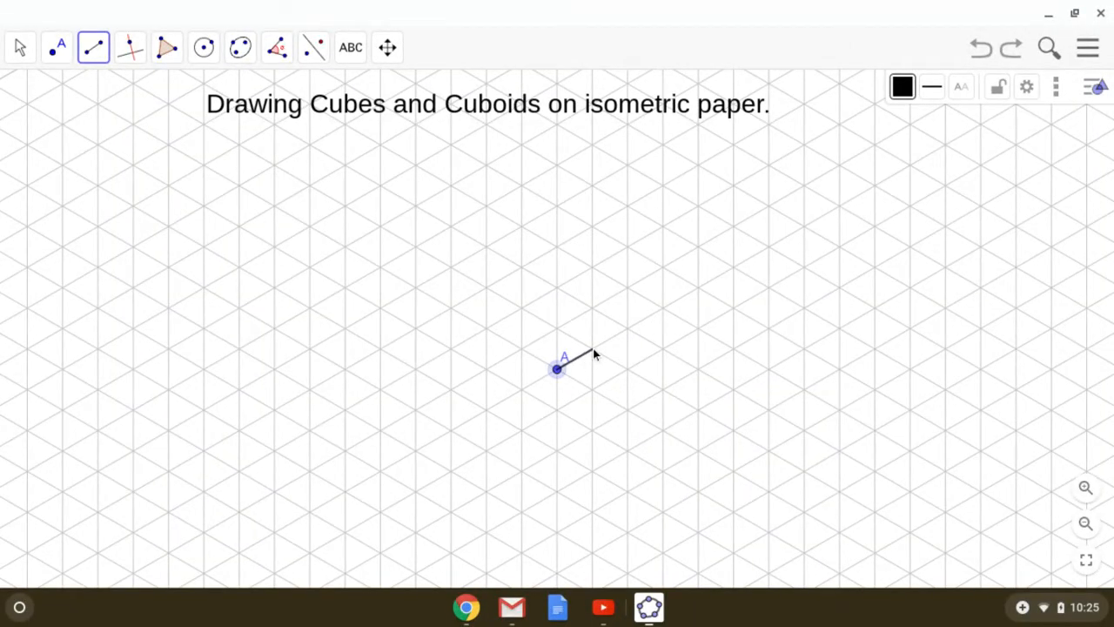
mouse_move(665, 314)
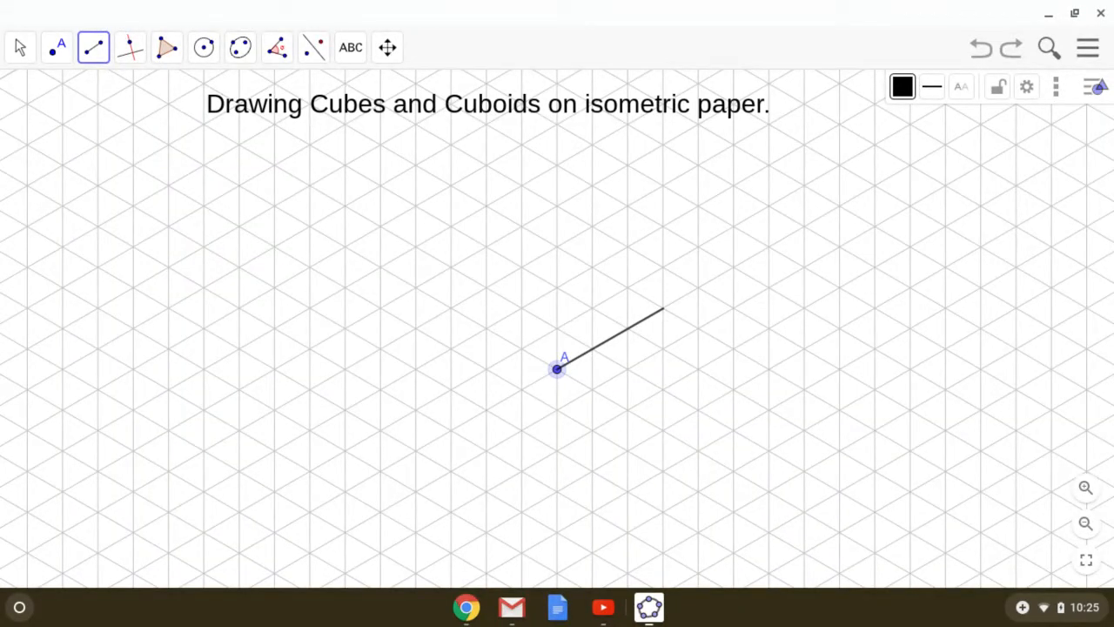
click(662, 308)
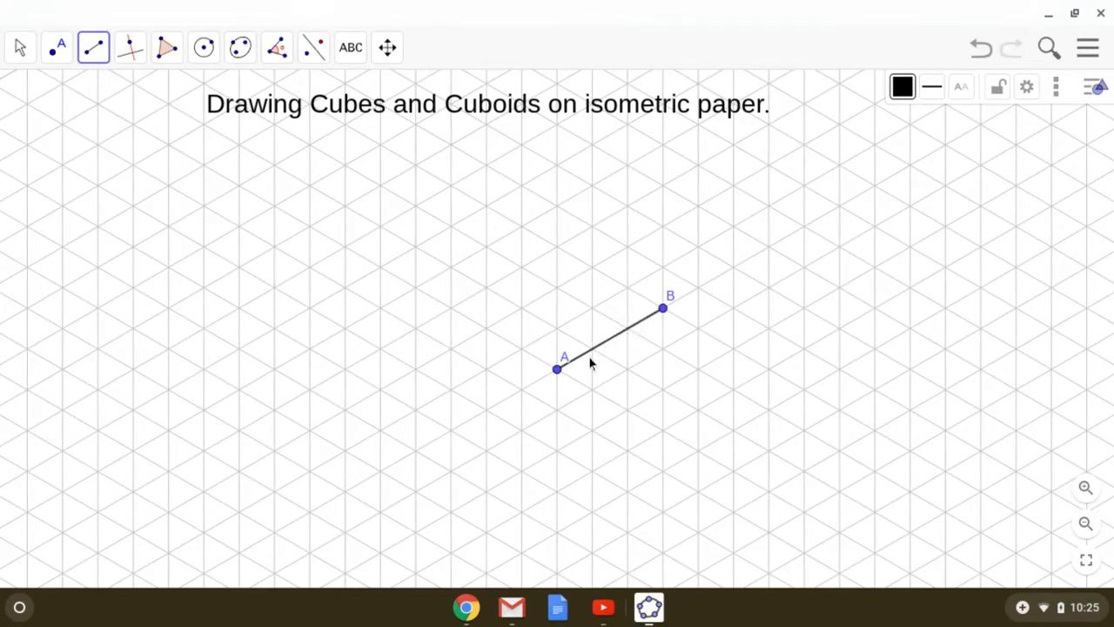
mouse_move(662, 309)
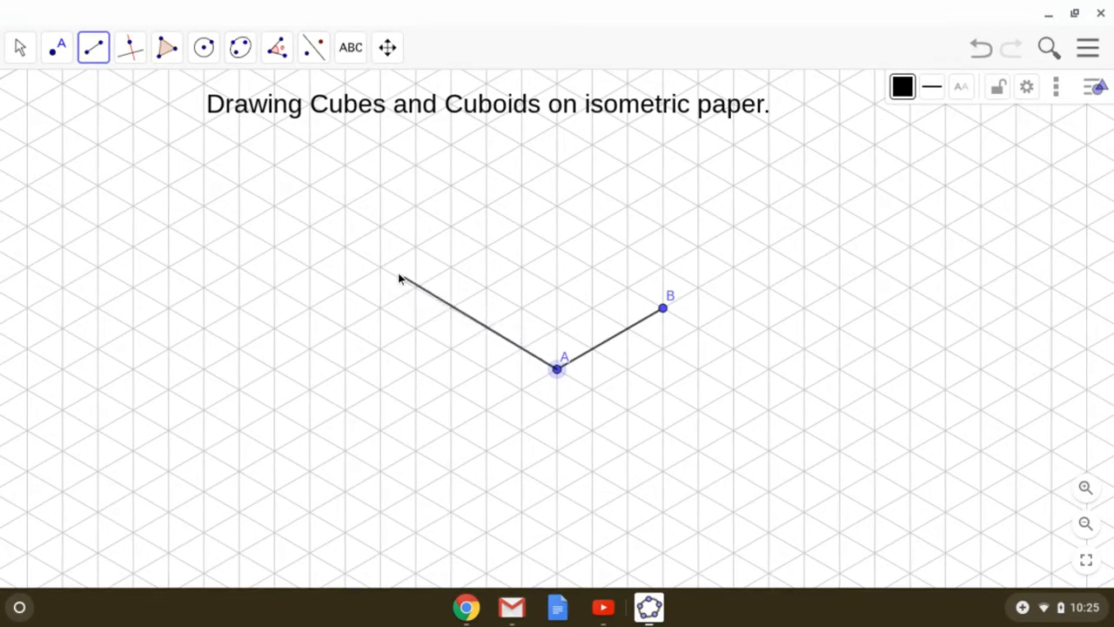
click(380, 267)
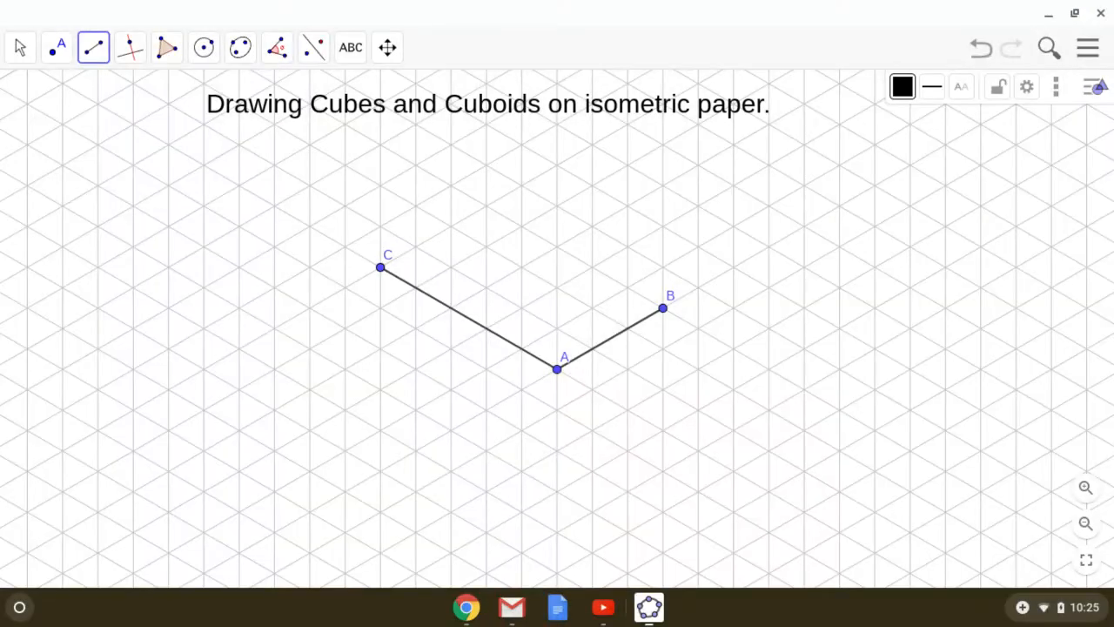
mouse_move(561, 373)
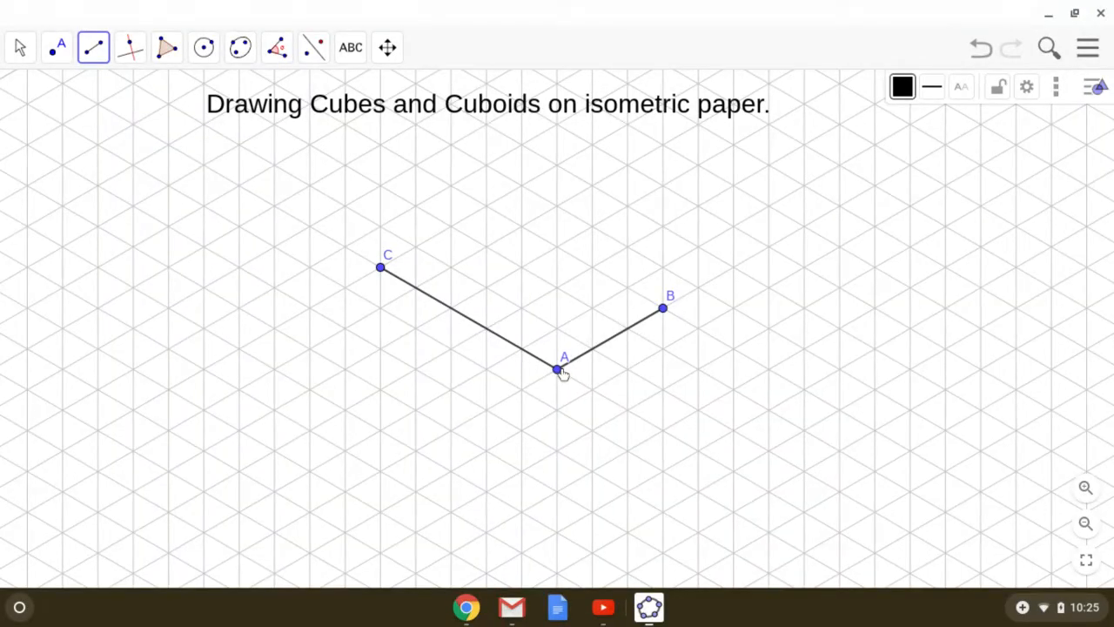
mouse_move(665, 310)
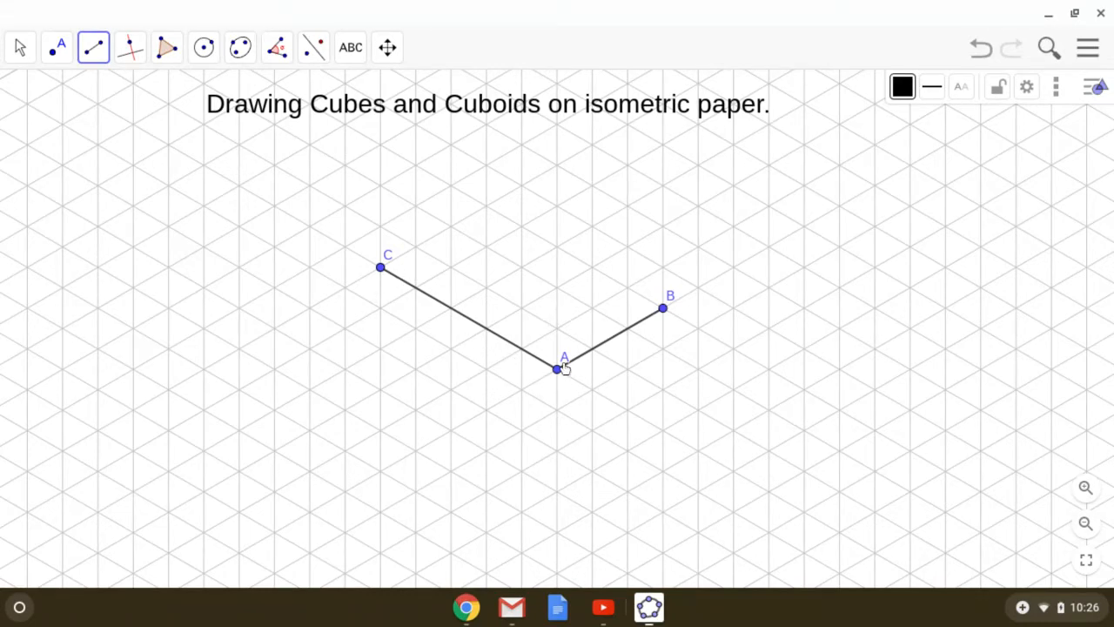
mouse_move(559, 374)
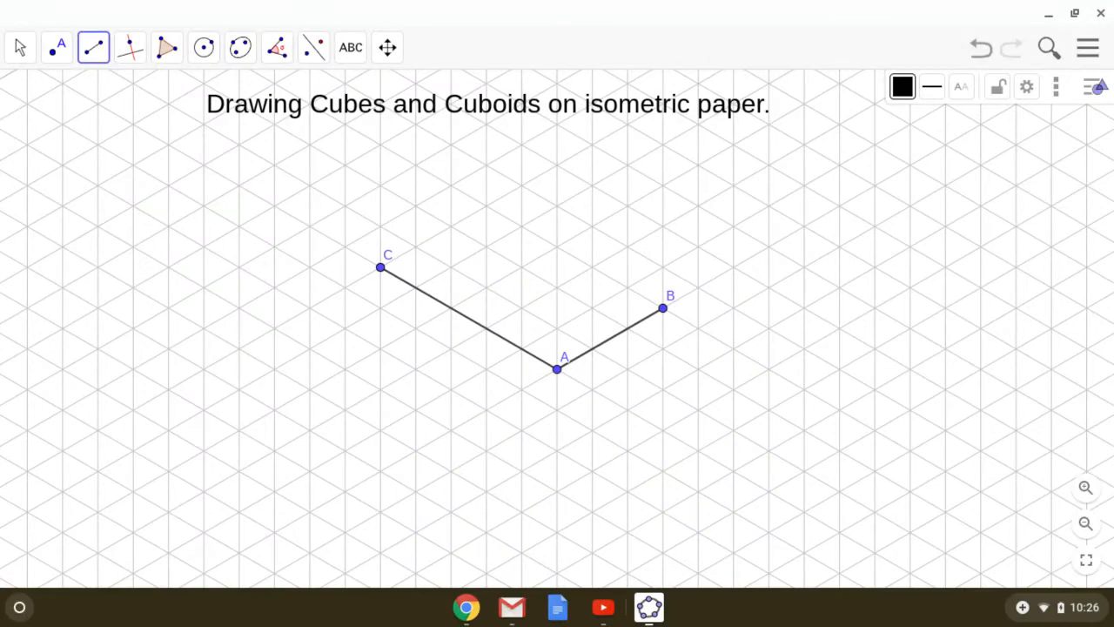
mouse_move(557, 376)
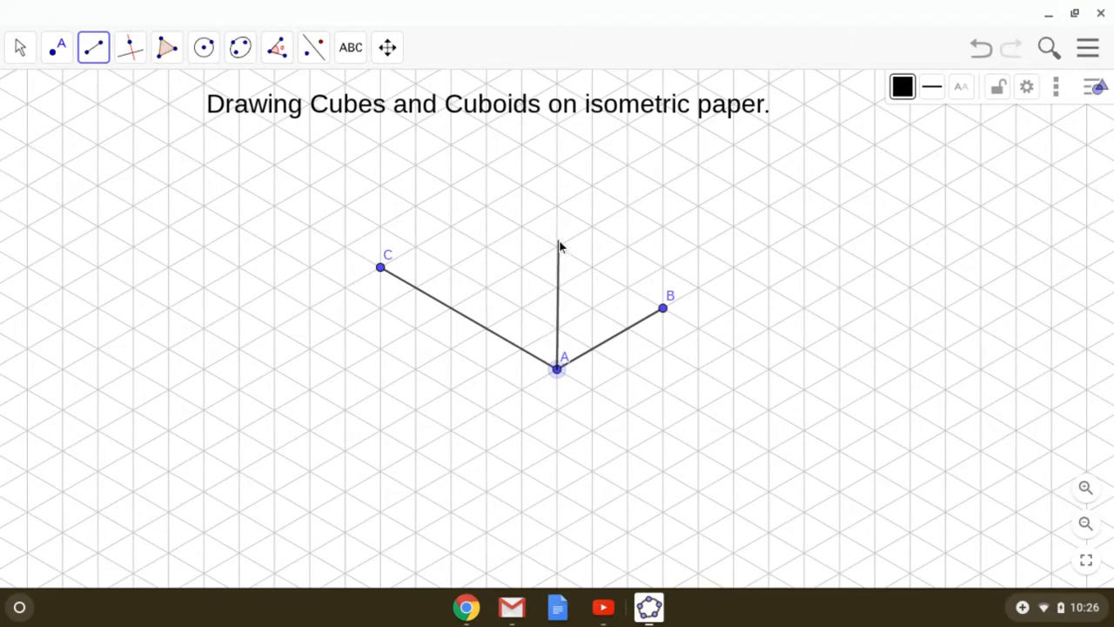
- Draw vertical edges A–D and B–E, and start a vertical edge at C
click(557, 207)
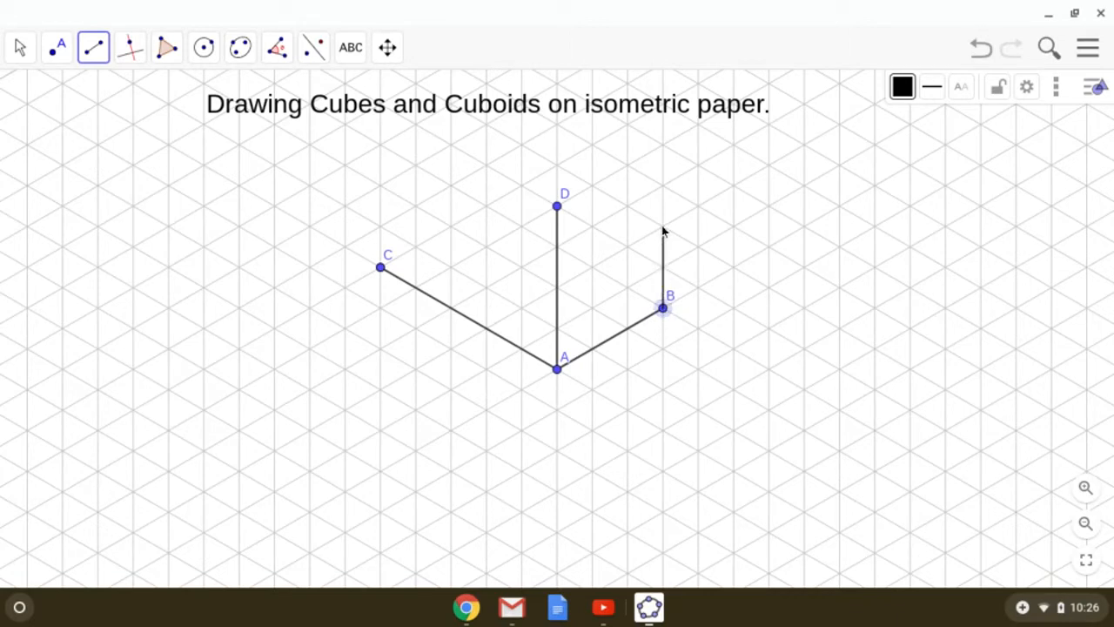
mouse_move(668, 147)
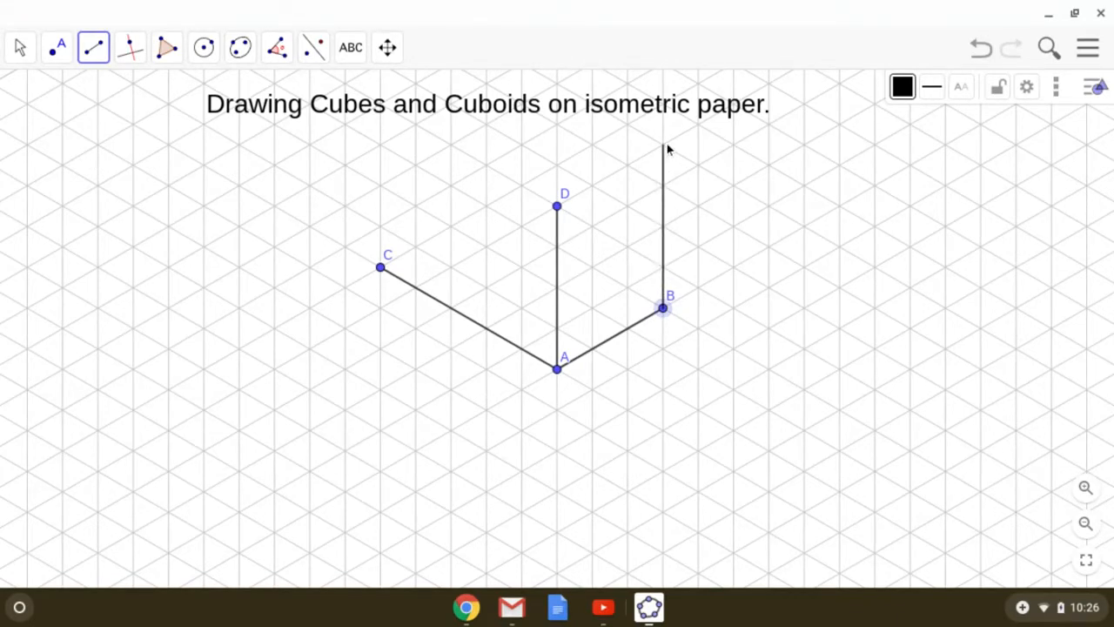
click(663, 145)
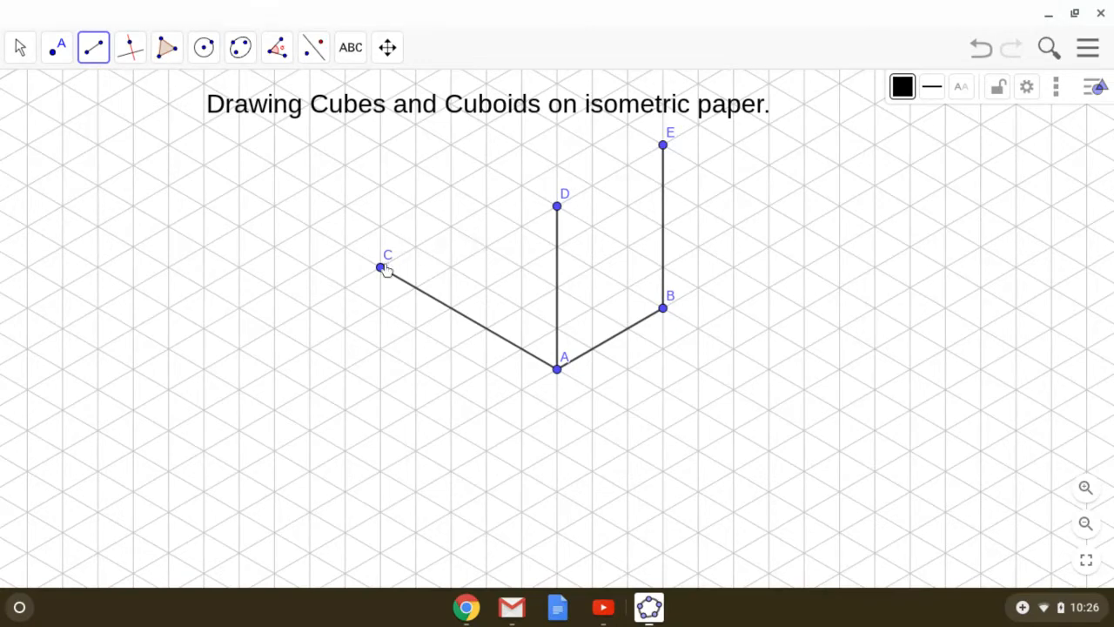
mouse_move(380, 229)
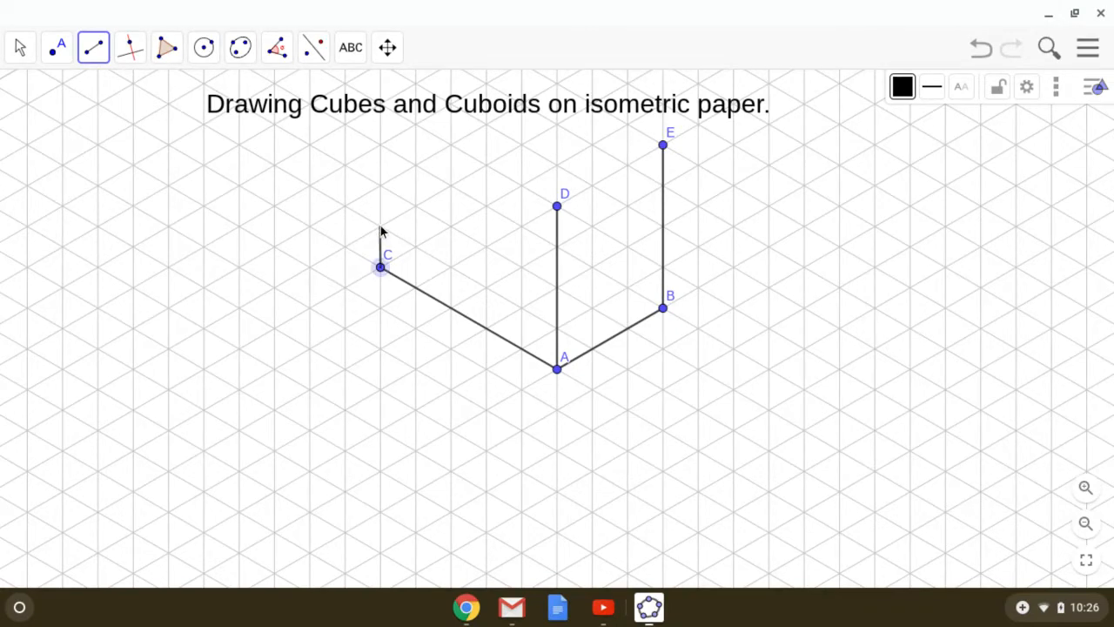
click(379, 148)
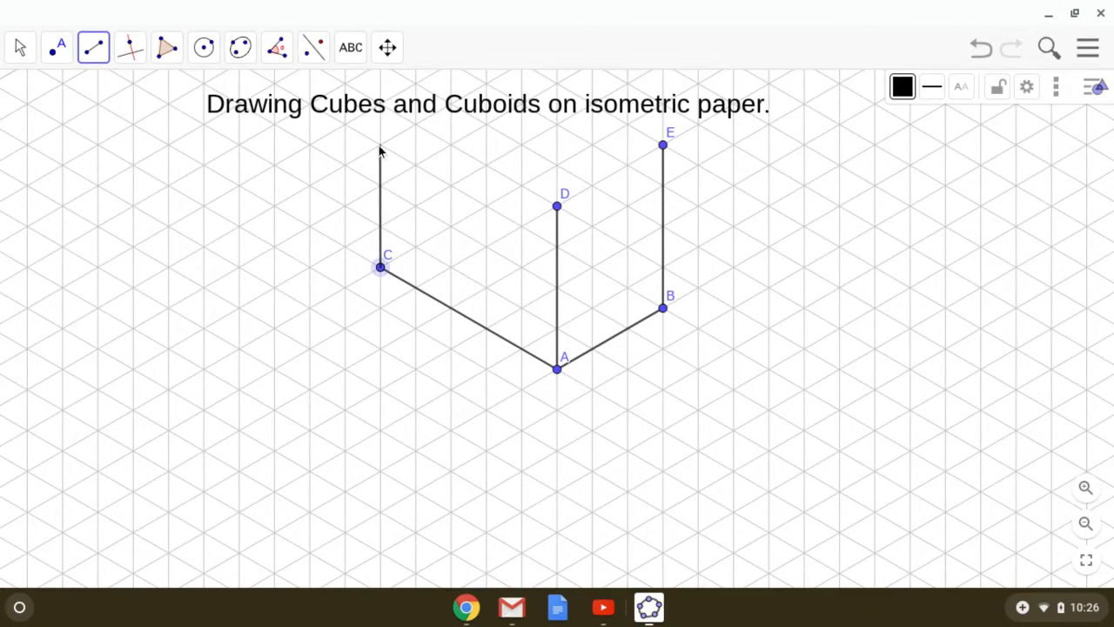
- Finish edge C–F, pan the drawing lower, and select the title
click(379, 96)
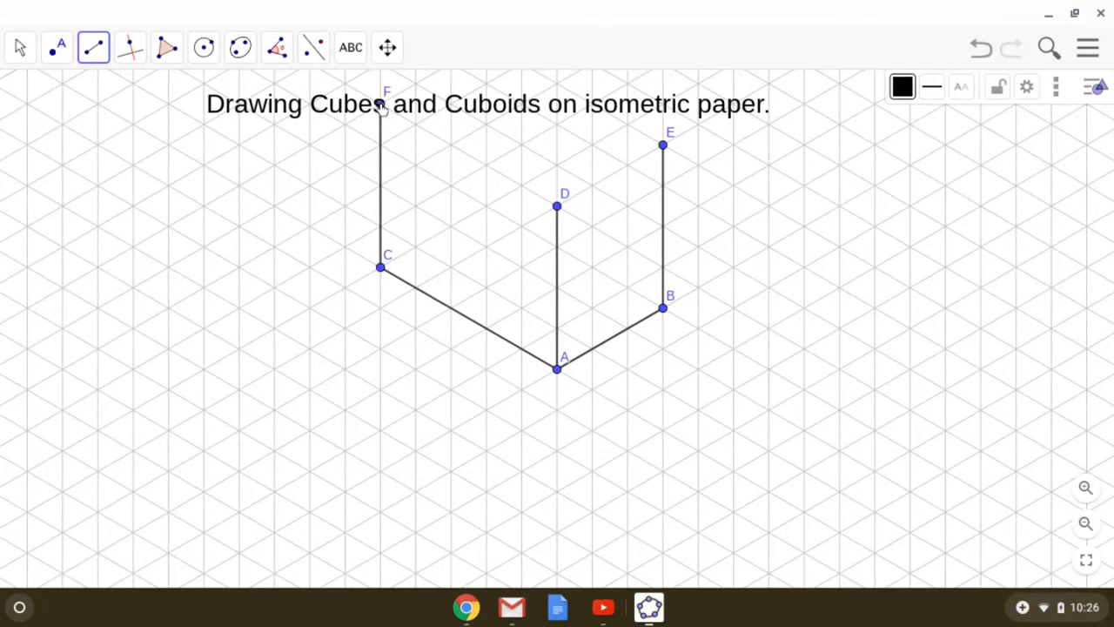
mouse_move(416, 69)
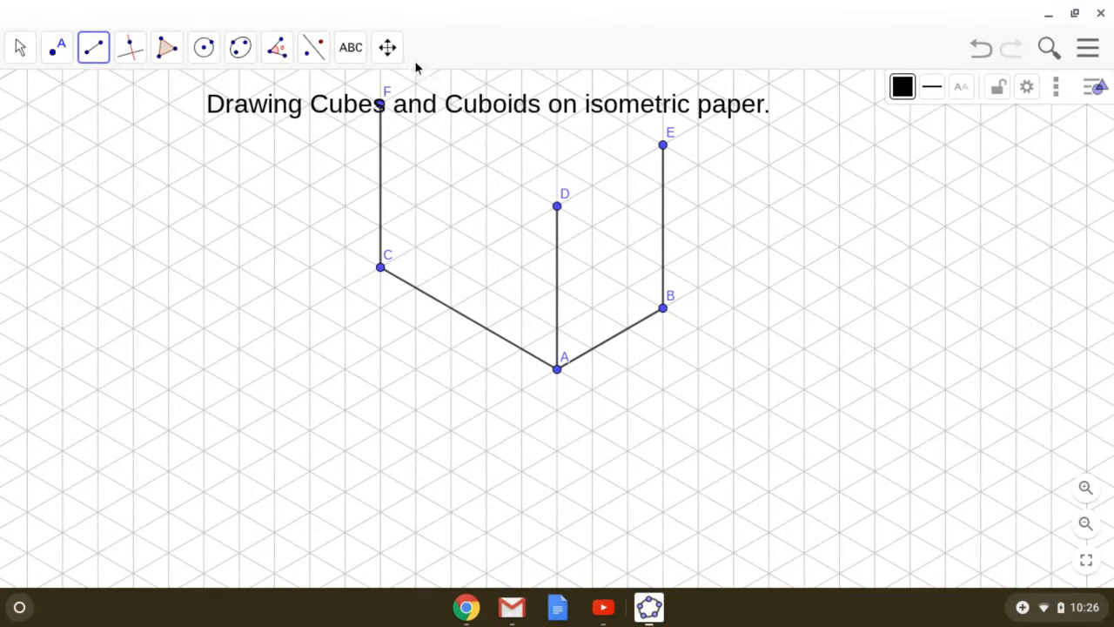
click(386, 47)
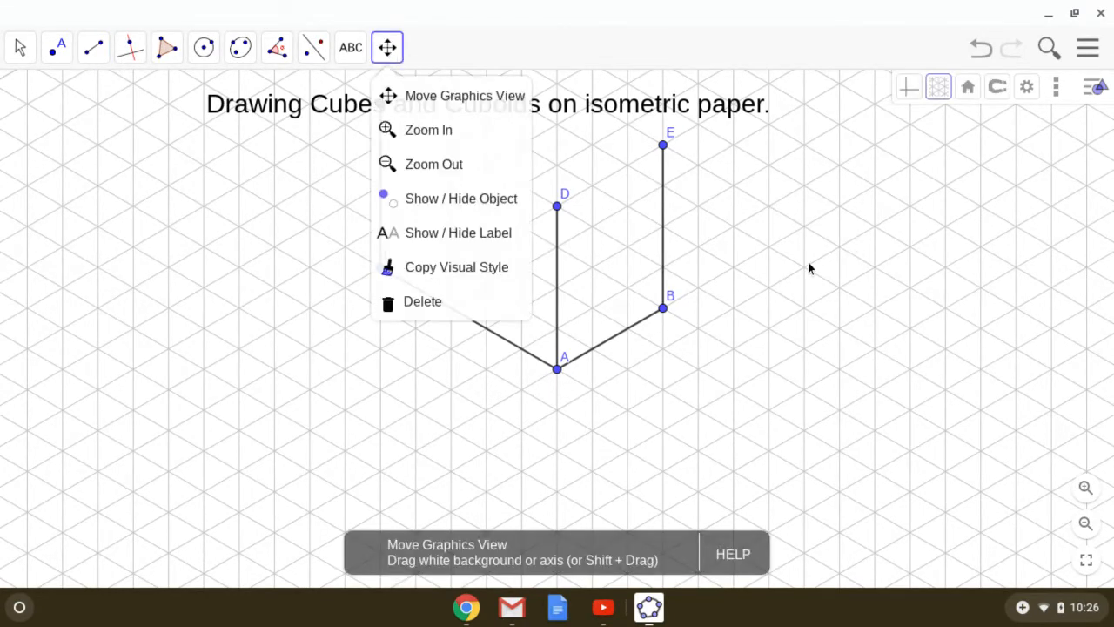
mouse_move(757, 248)
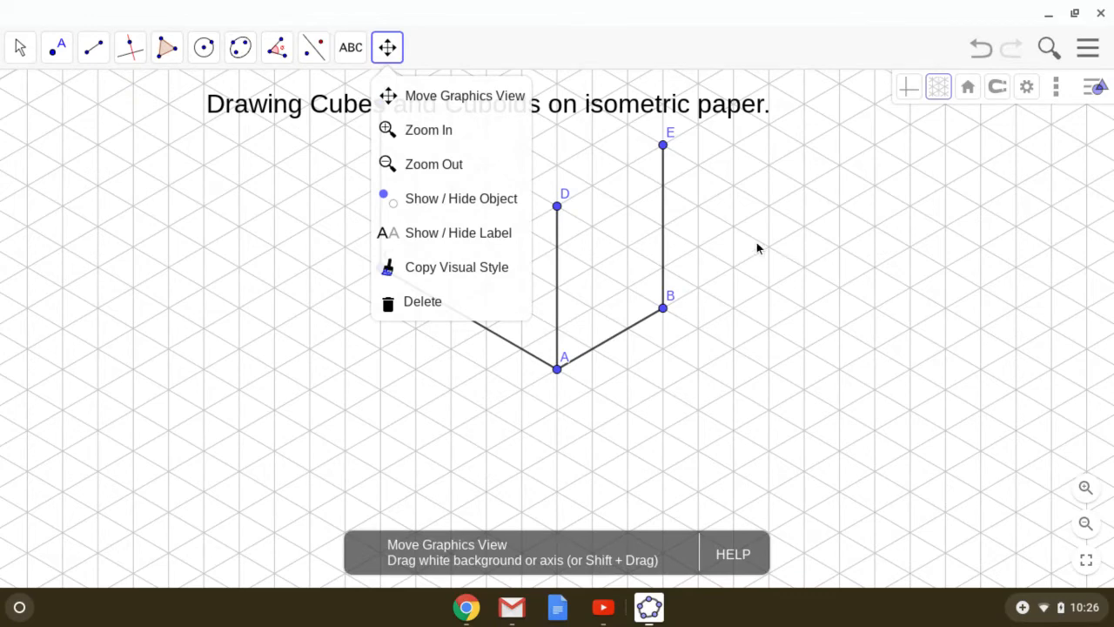
mouse_move(465, 96)
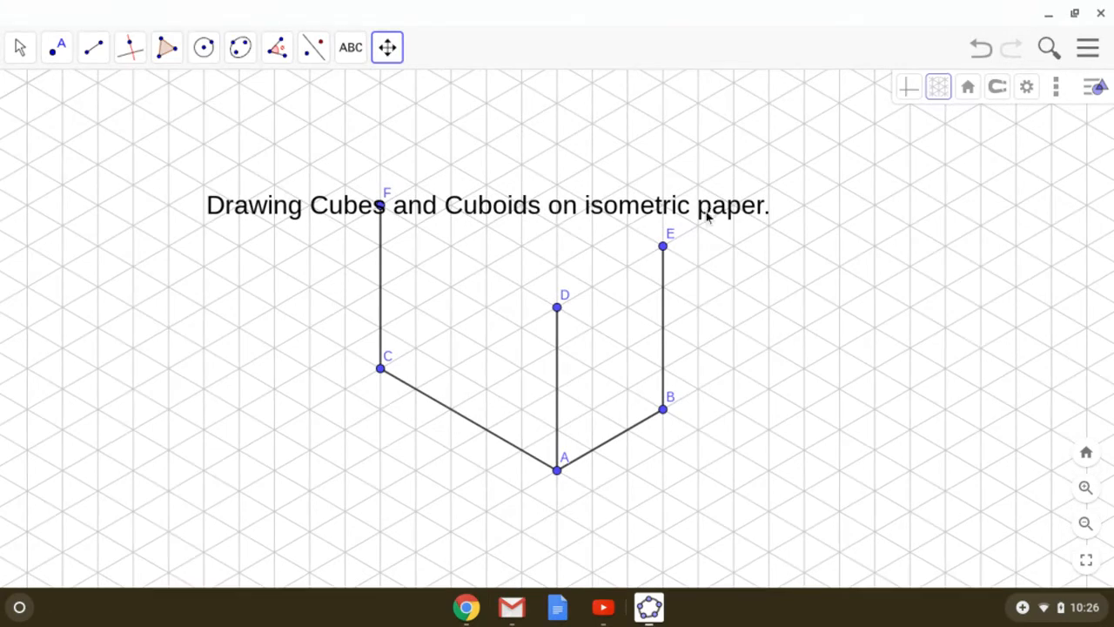
click(19, 47)
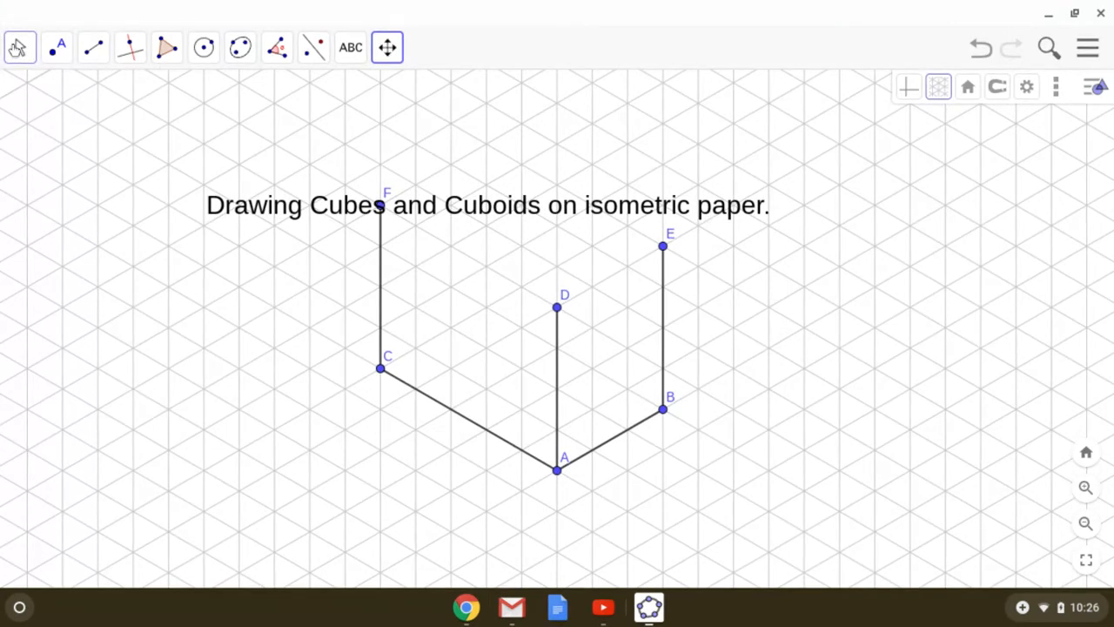
click(57, 47)
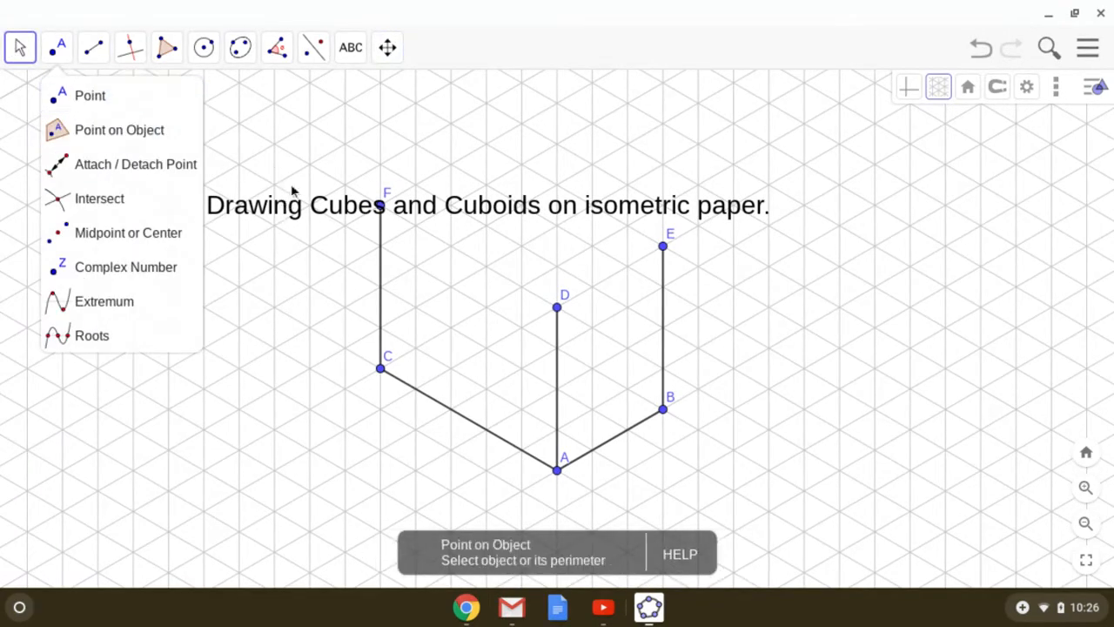
click(19, 47)
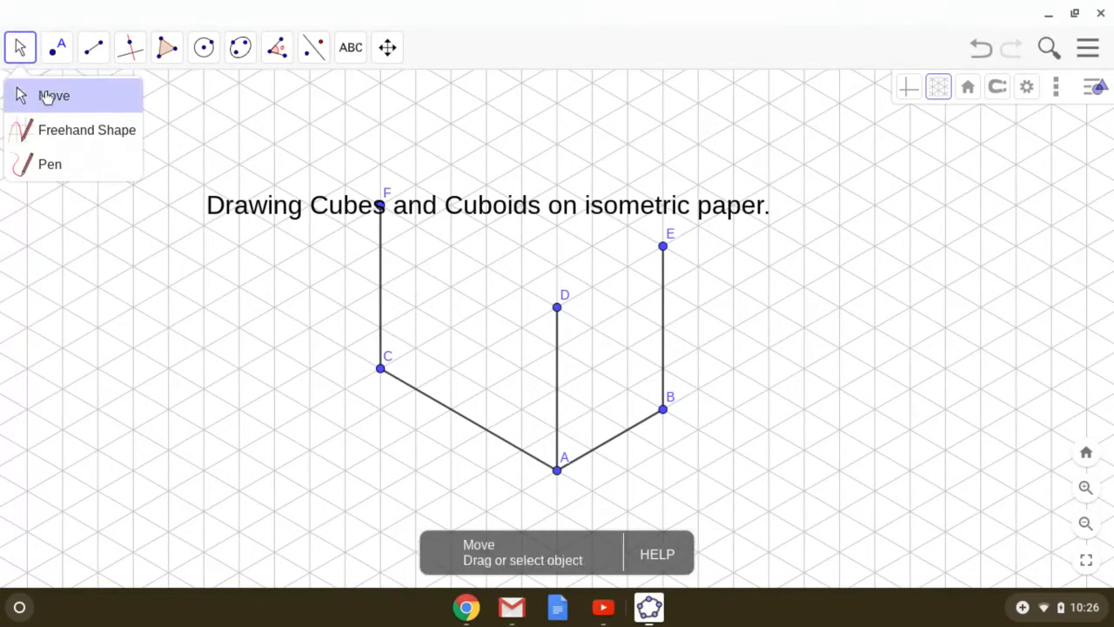
click(487, 204)
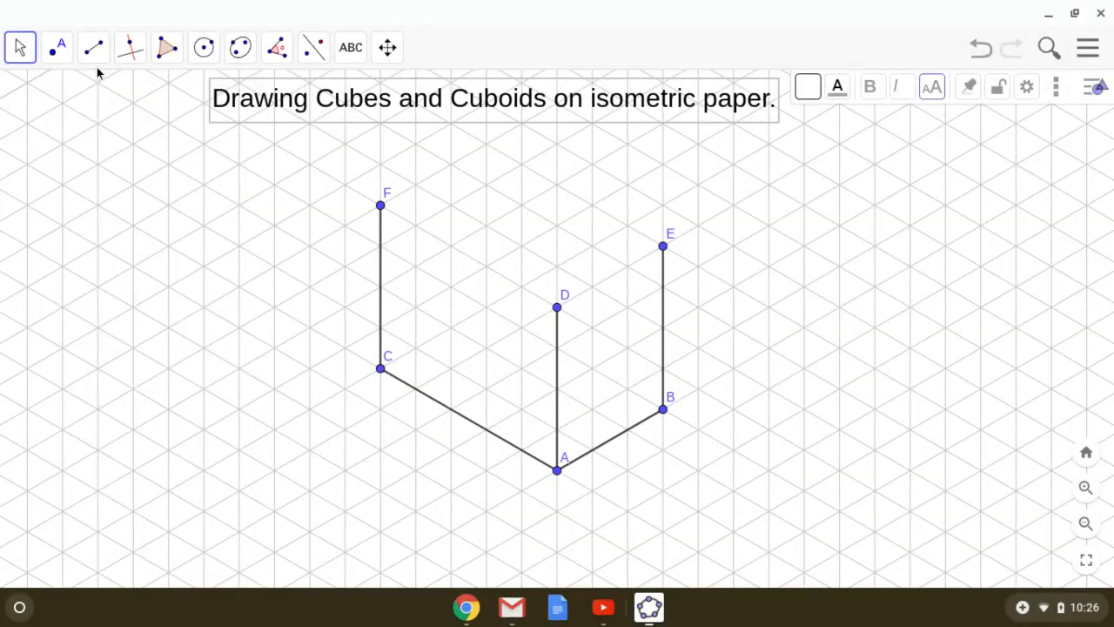
- Draw the cuboid's top-face edges, including the back edge to new corner G
click(93, 47)
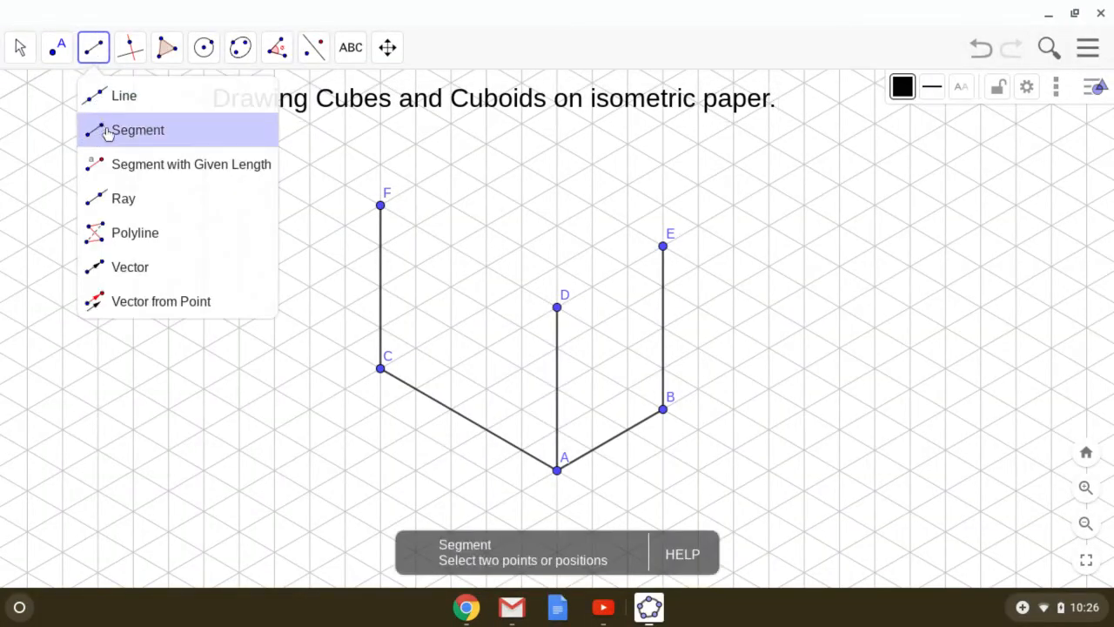
click(137, 129)
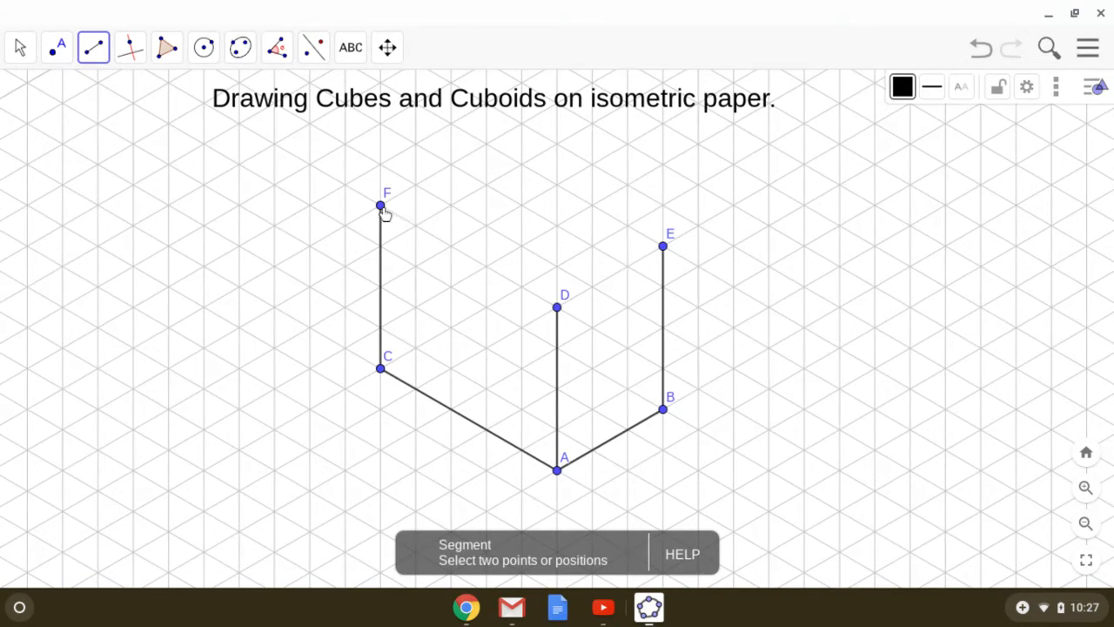
click(557, 307)
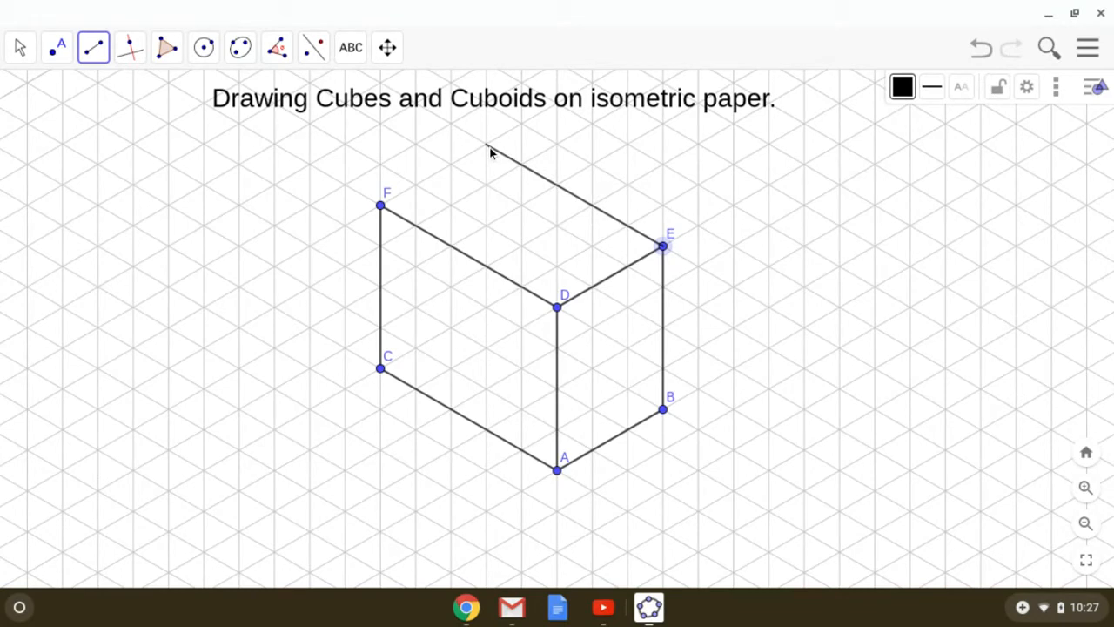
click(486, 145)
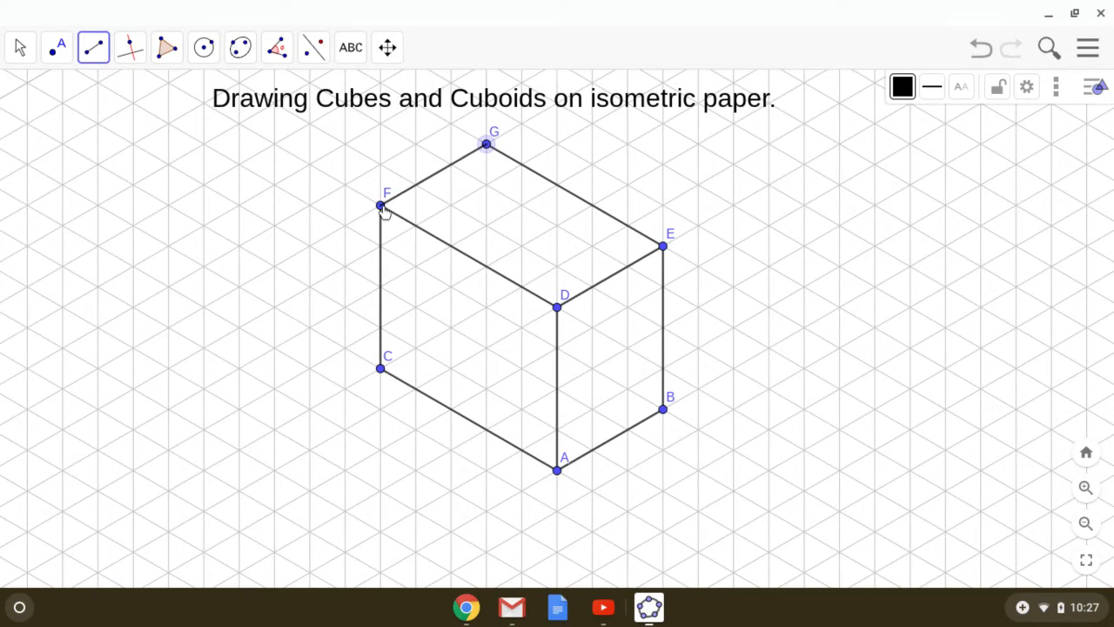
mouse_move(352, 413)
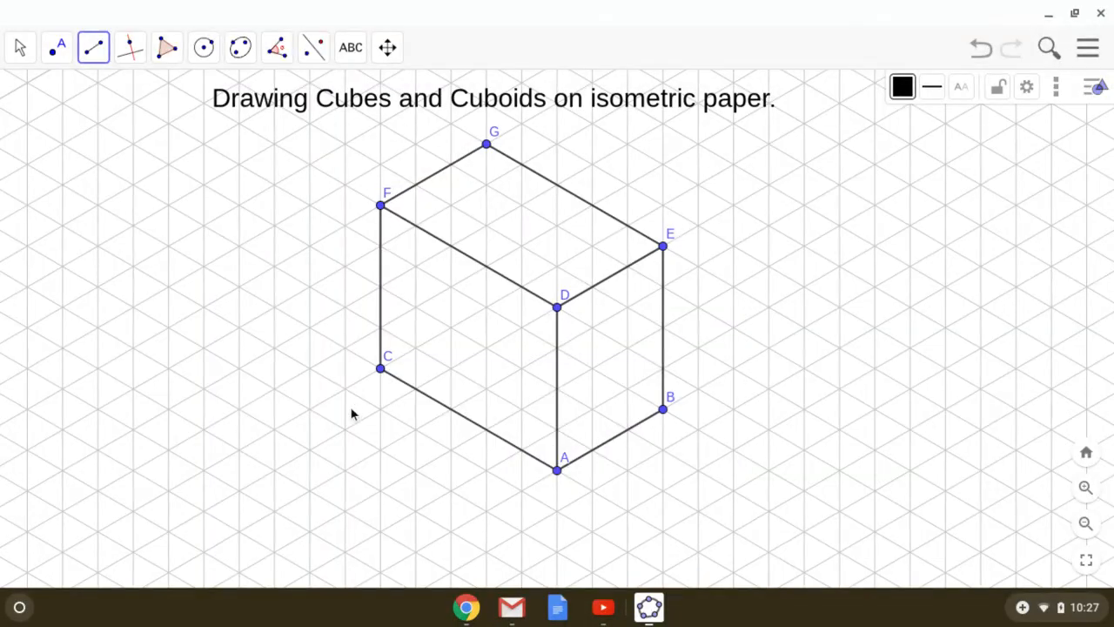
mouse_move(452, 284)
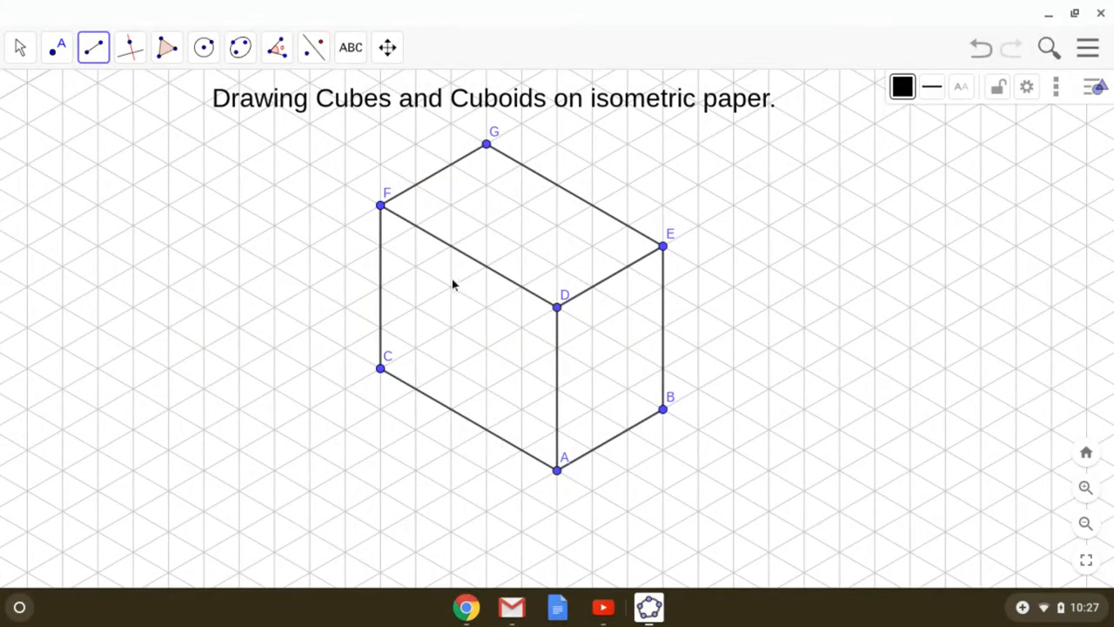
mouse_move(818, 346)
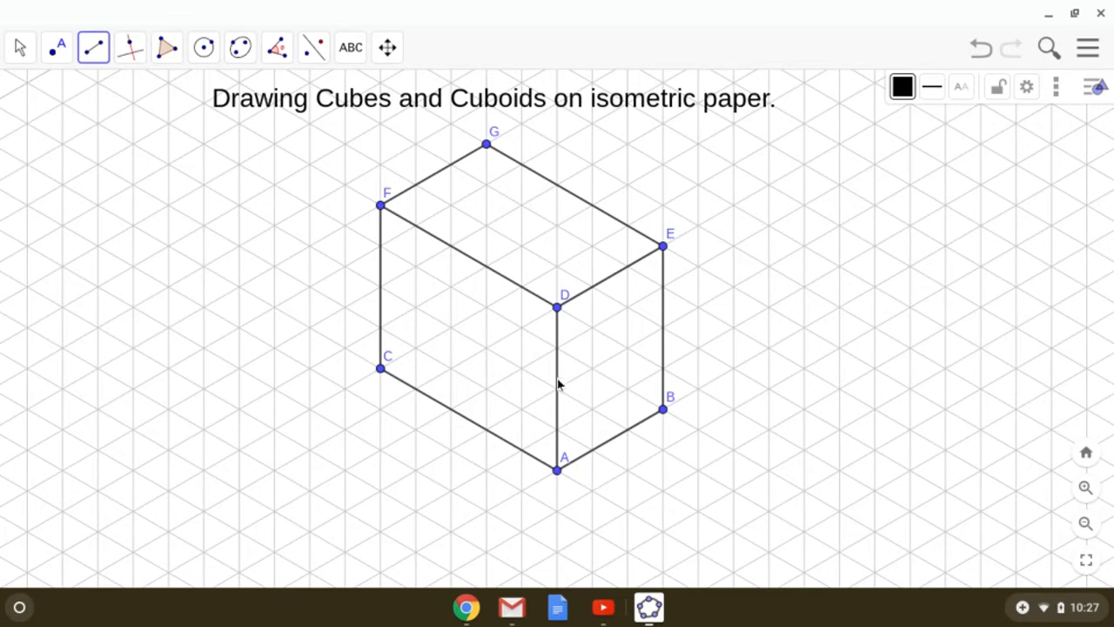
mouse_move(549, 331)
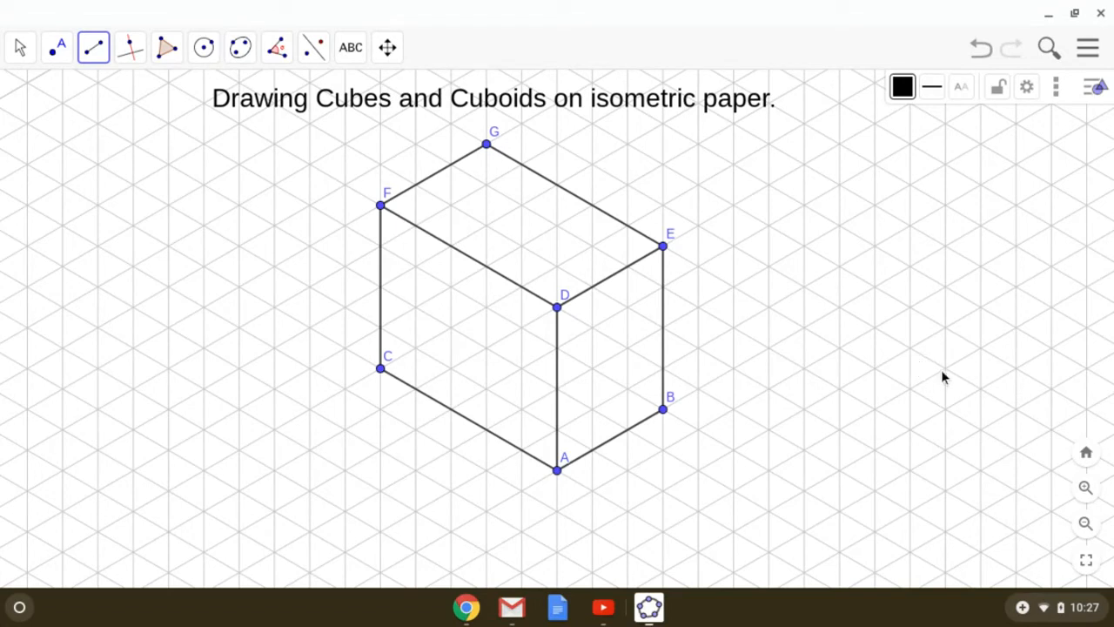
mouse_move(912, 395)
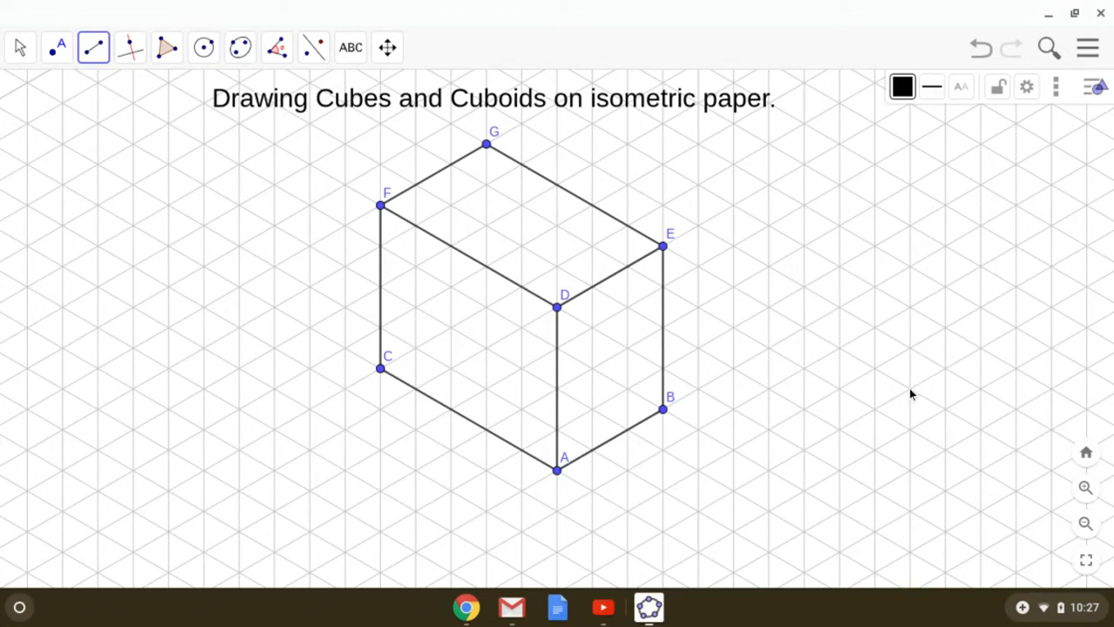
- Draw cube edges from H to I and J, verticals to K and M, top corner N
click(910, 389)
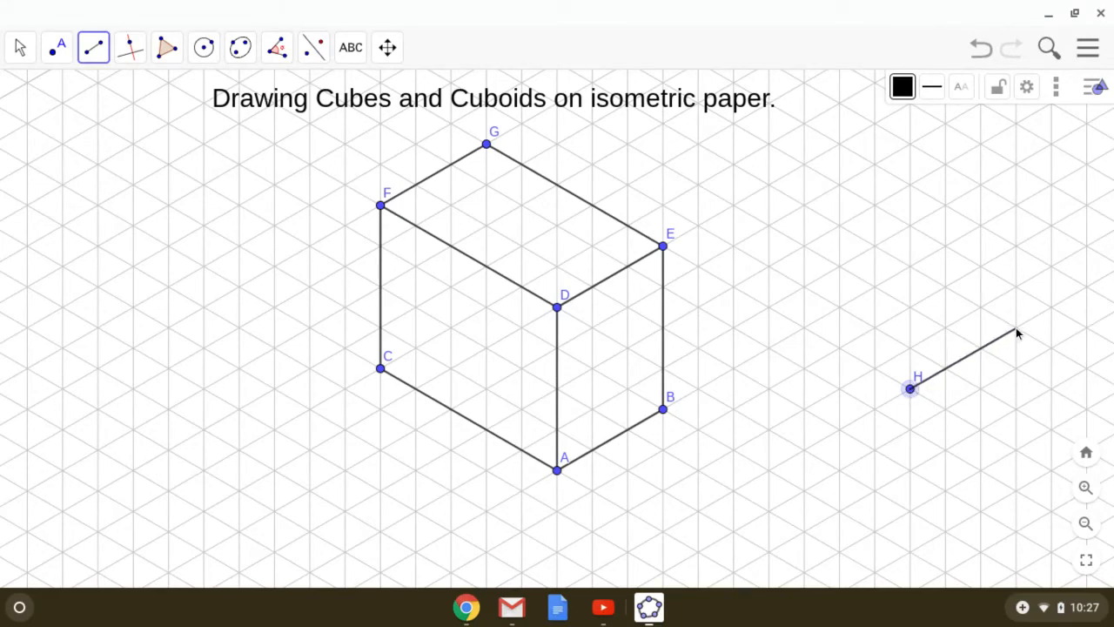
click(1017, 328)
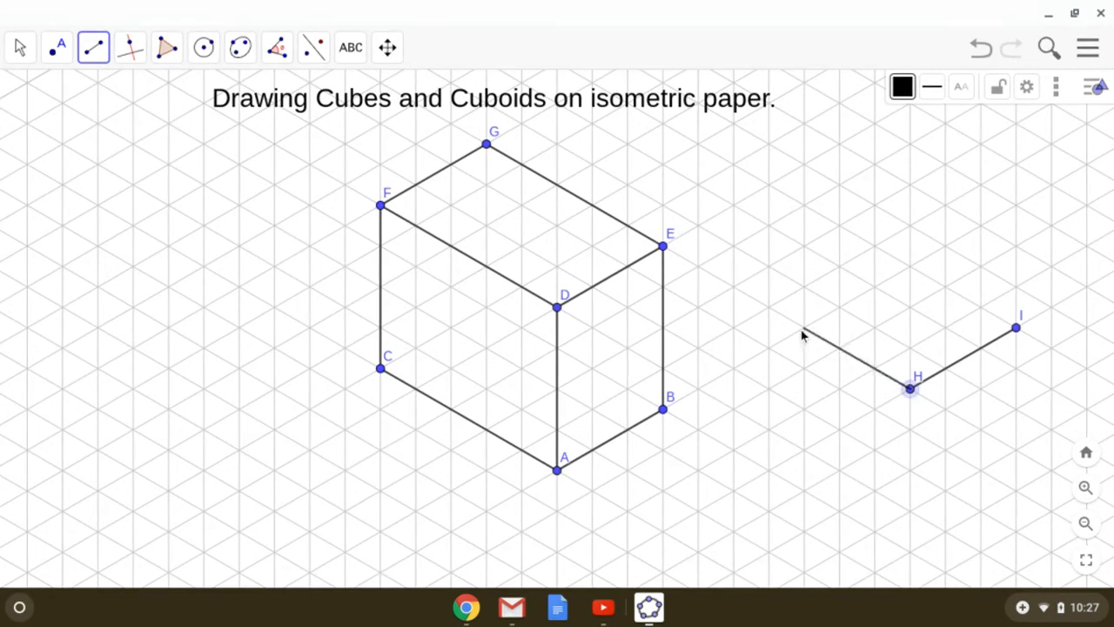
click(803, 328)
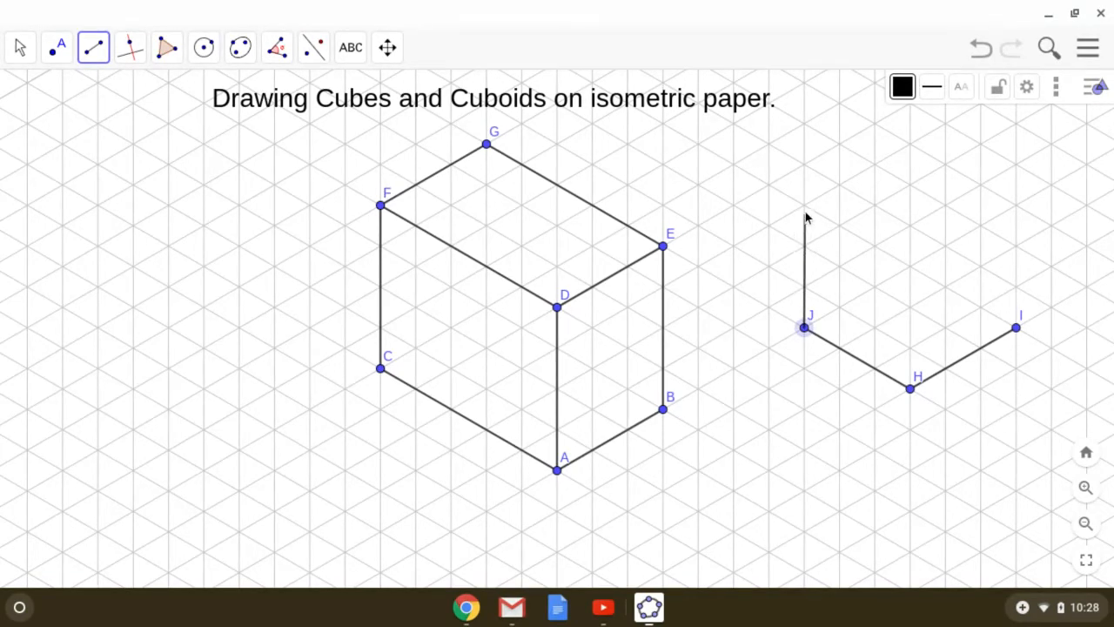
click(804, 205)
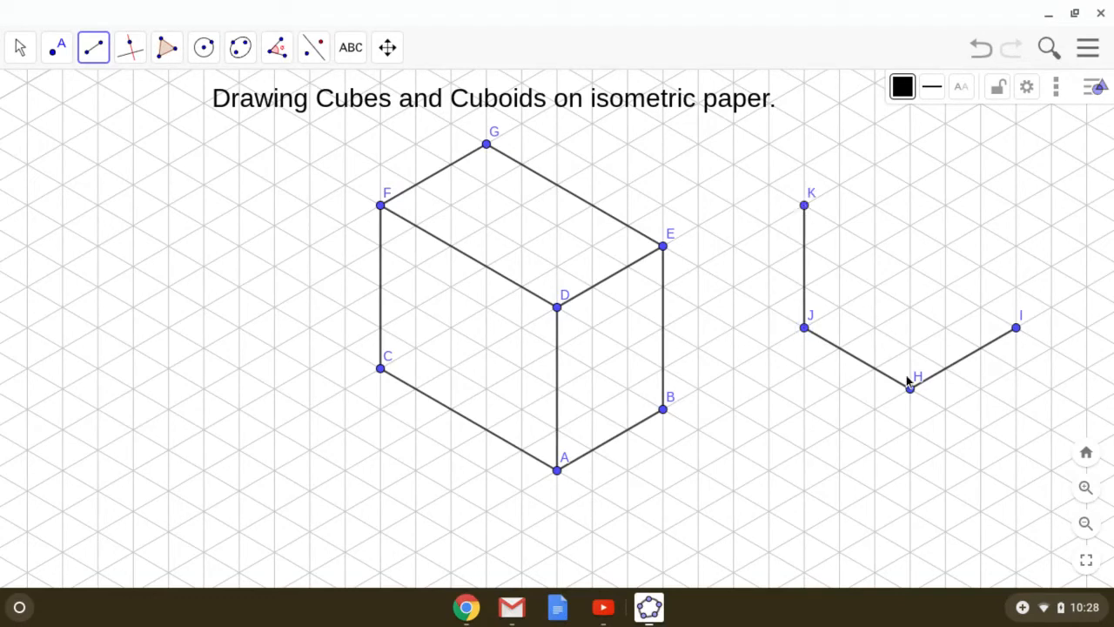
click(910, 389)
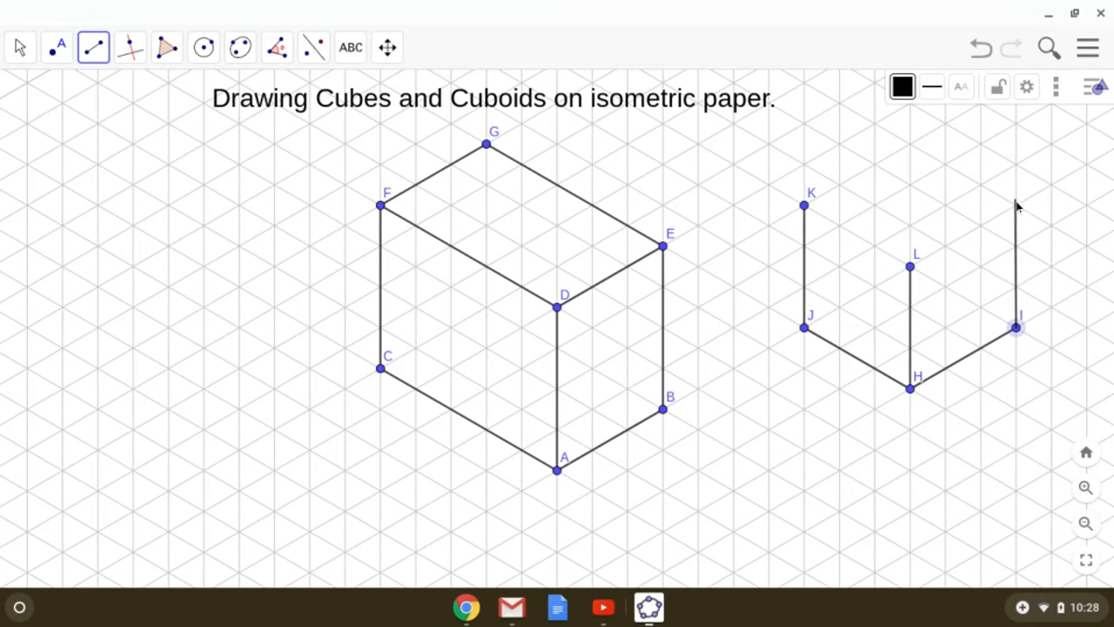
click(1015, 205)
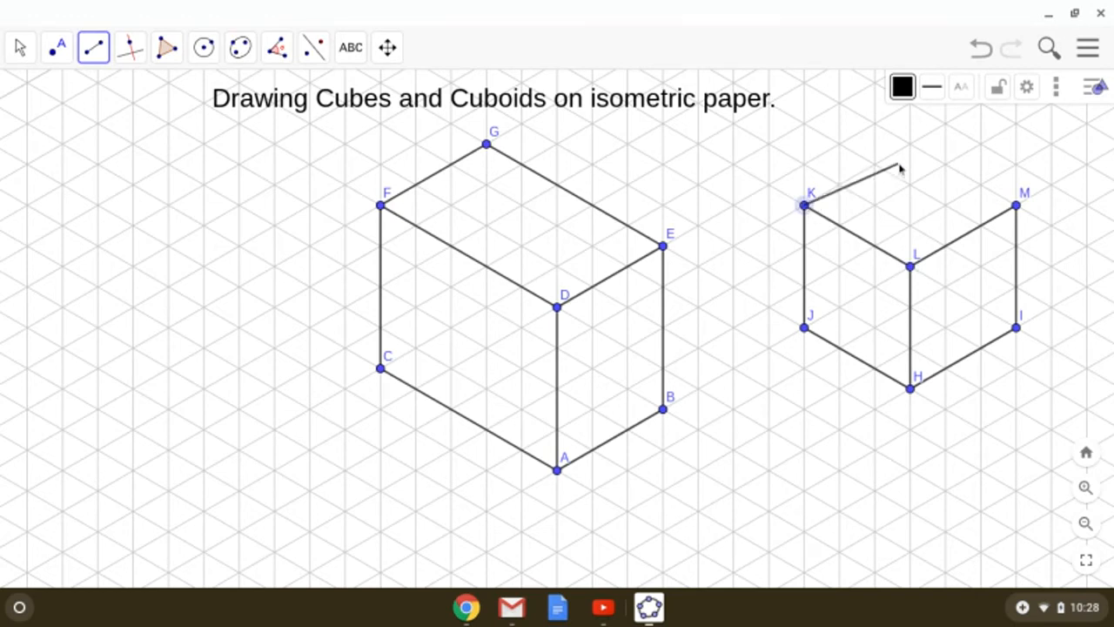
click(910, 145)
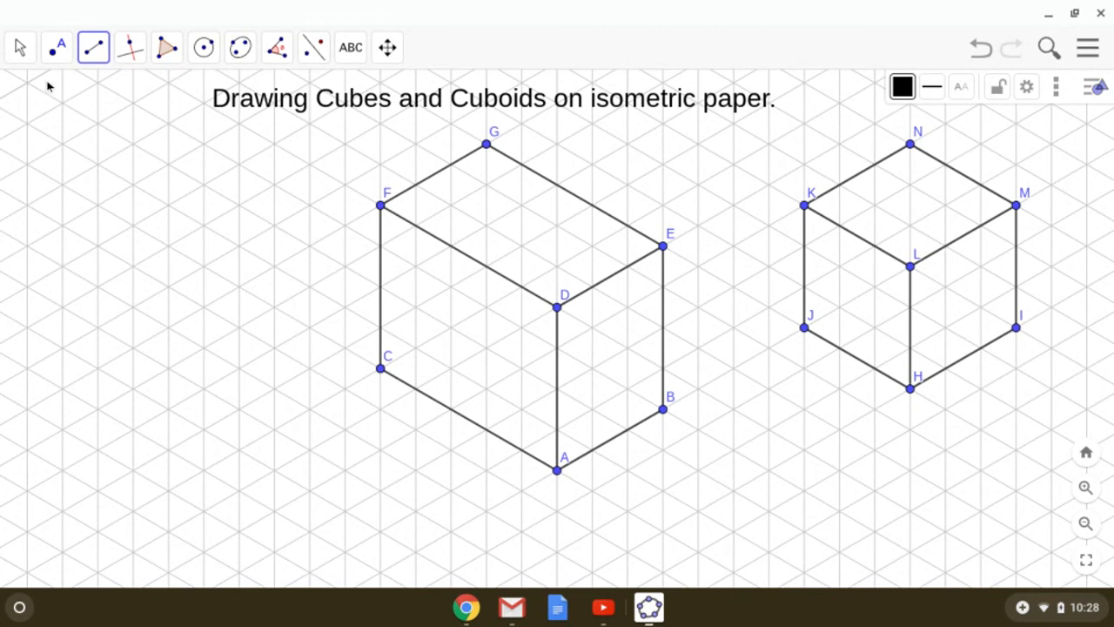
- Draw cuboid edges from O to P and Q, vertical to S, top edge from R
click(94, 47)
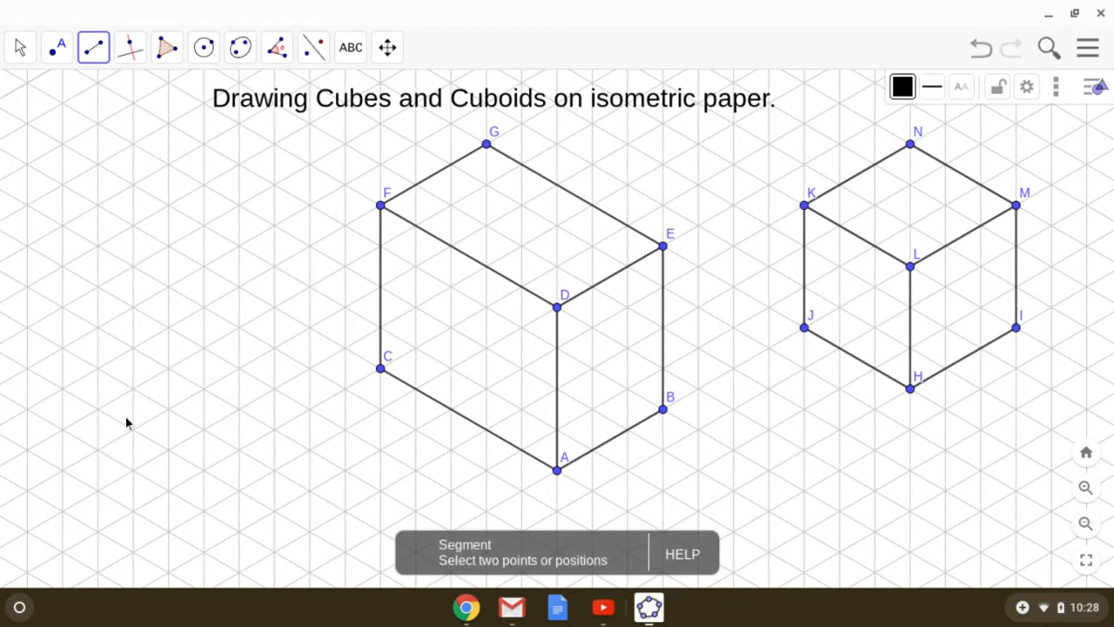
click(139, 426)
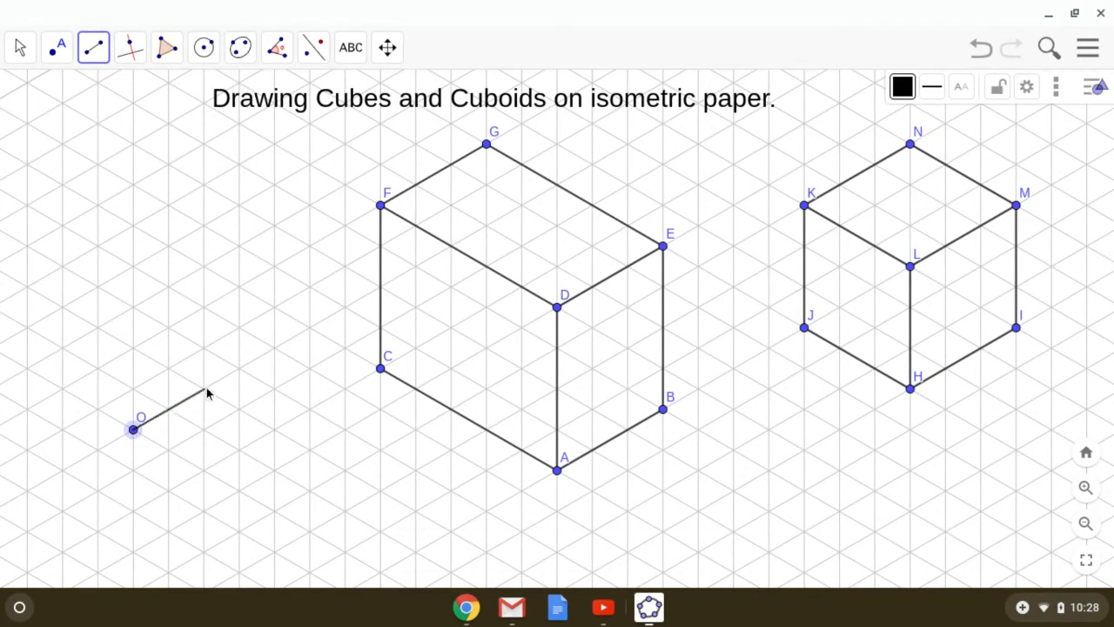
click(240, 368)
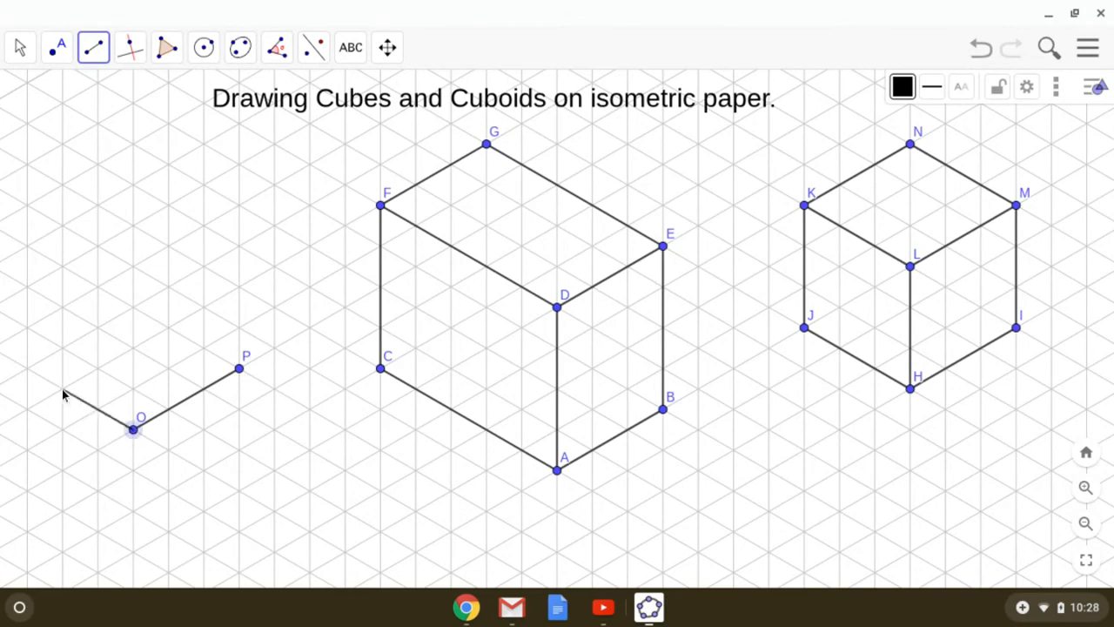
click(64, 387)
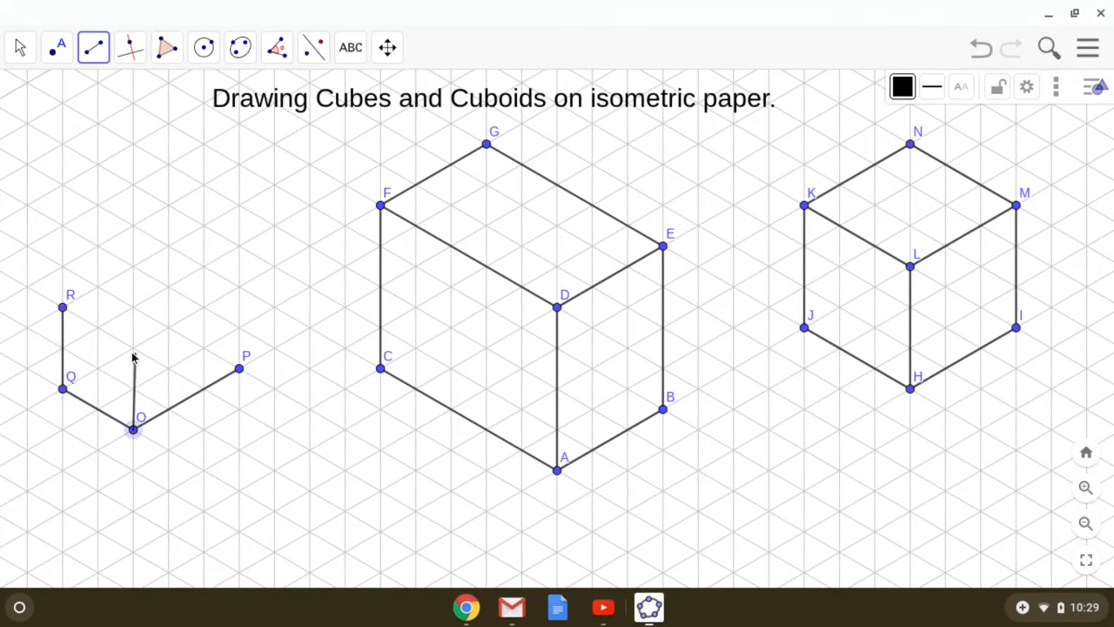
click(132, 347)
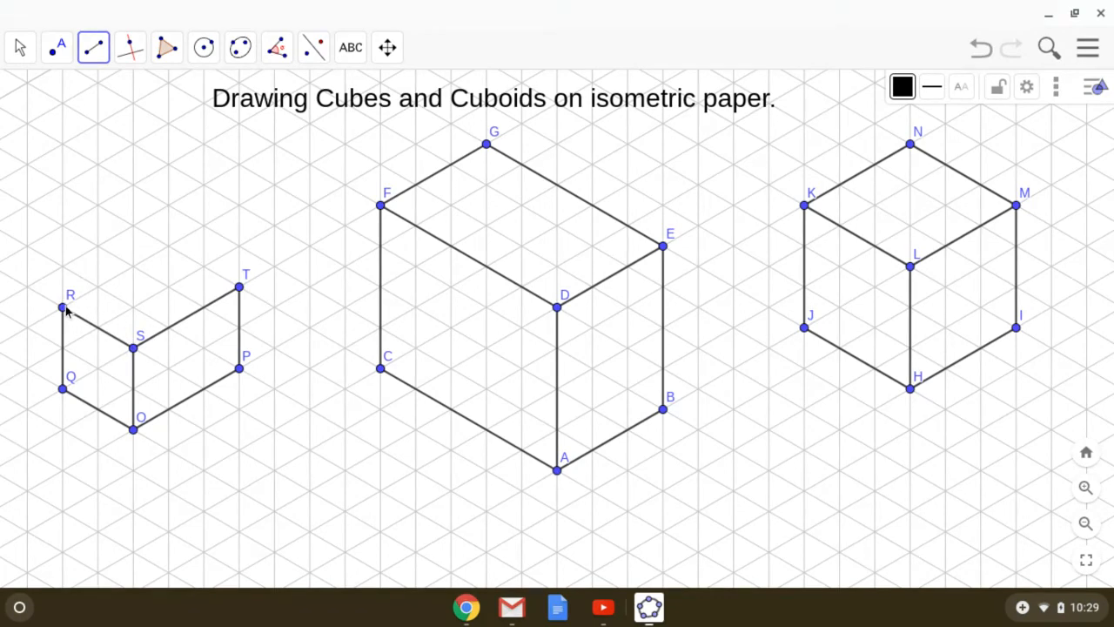
click(168, 247)
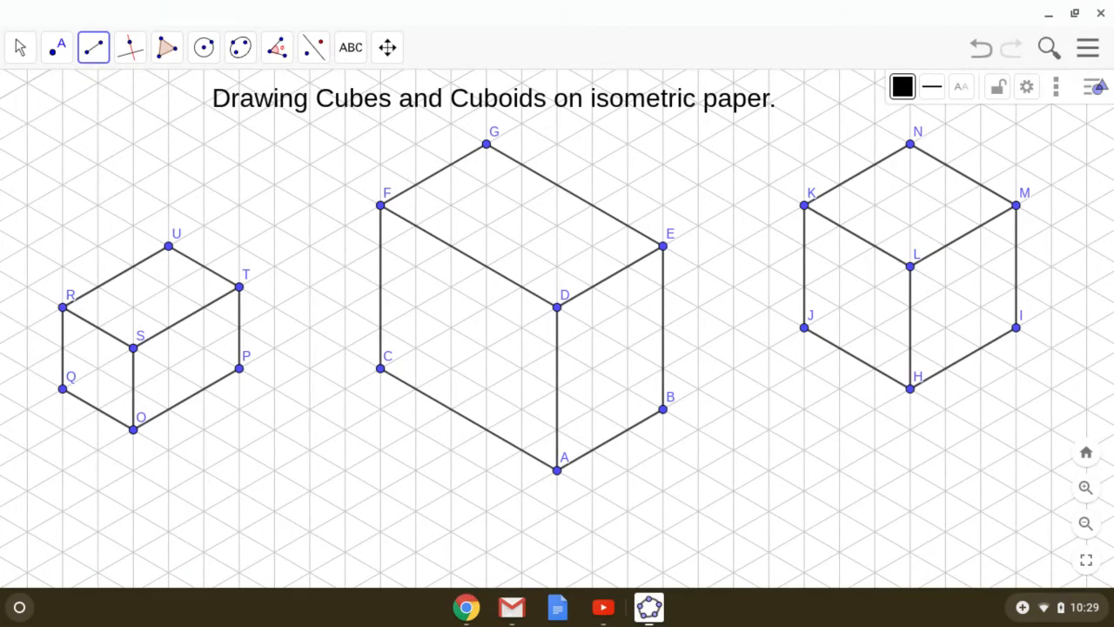
mouse_move(1048, 15)
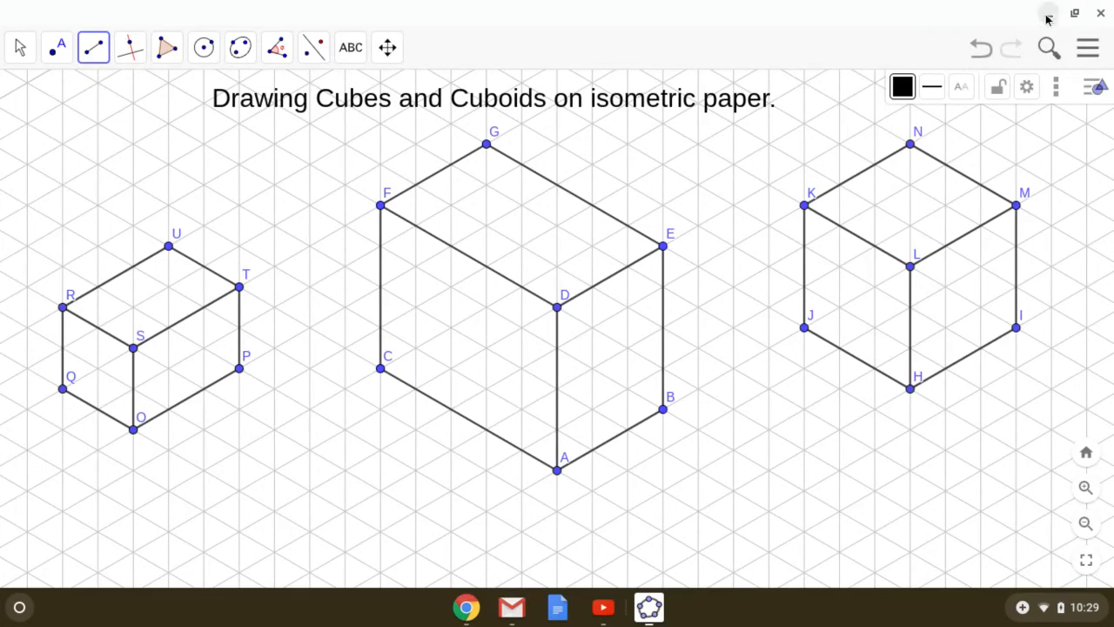